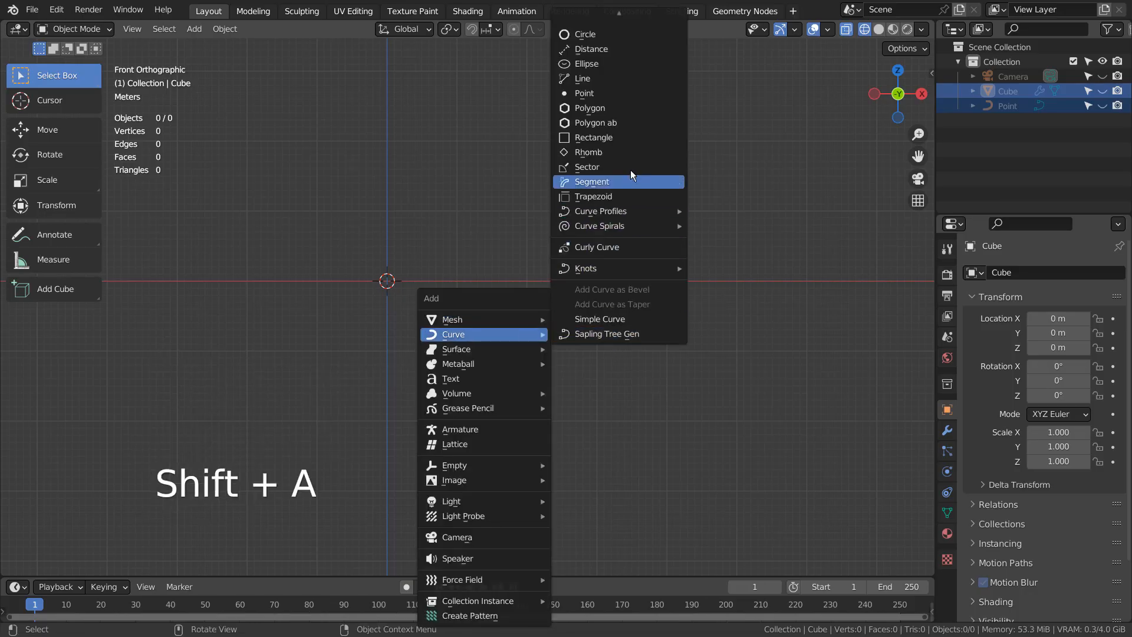
pyautogui.moveTo(625, 99)
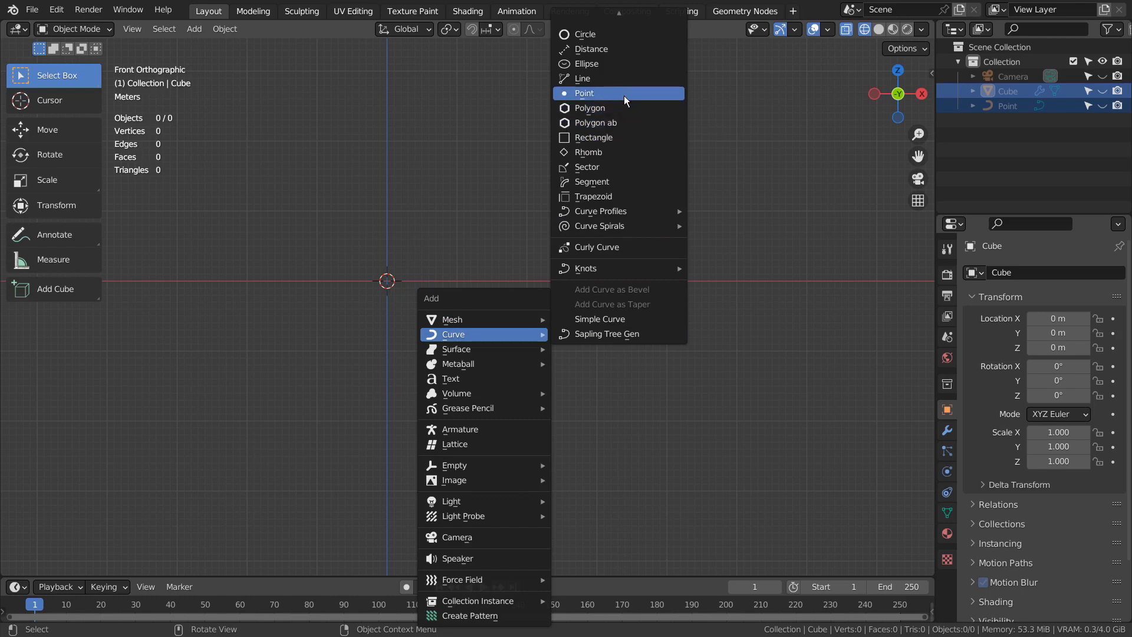
pyautogui.moveTo(590, 96)
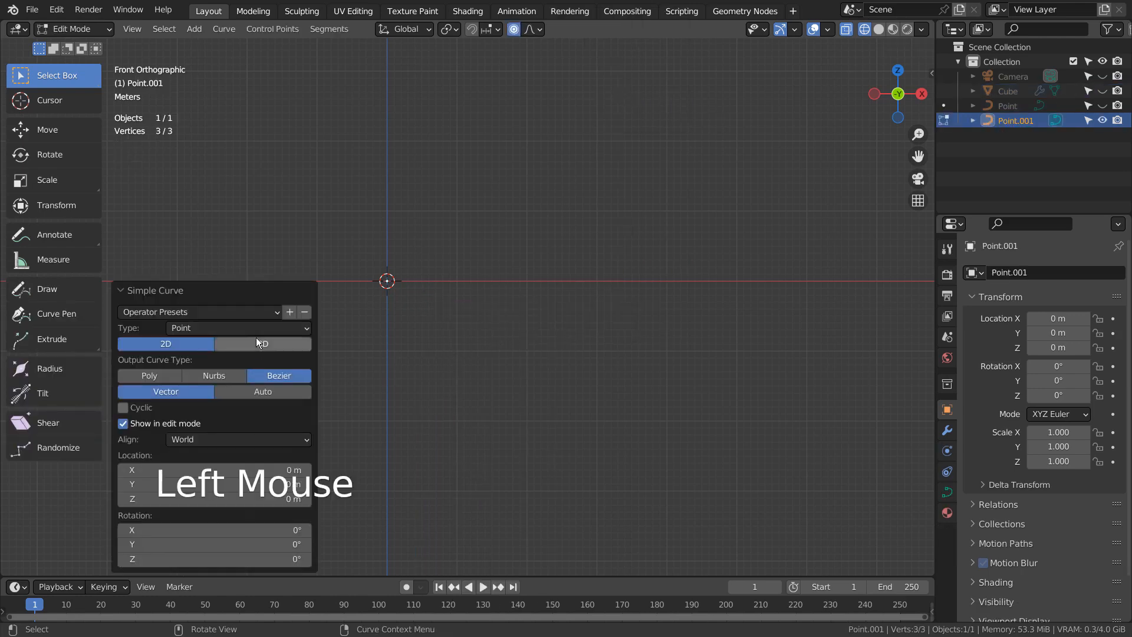
# Make the curve 3D, select all its points, subdivide them and mirror across global X.
pyautogui.click(262, 343)
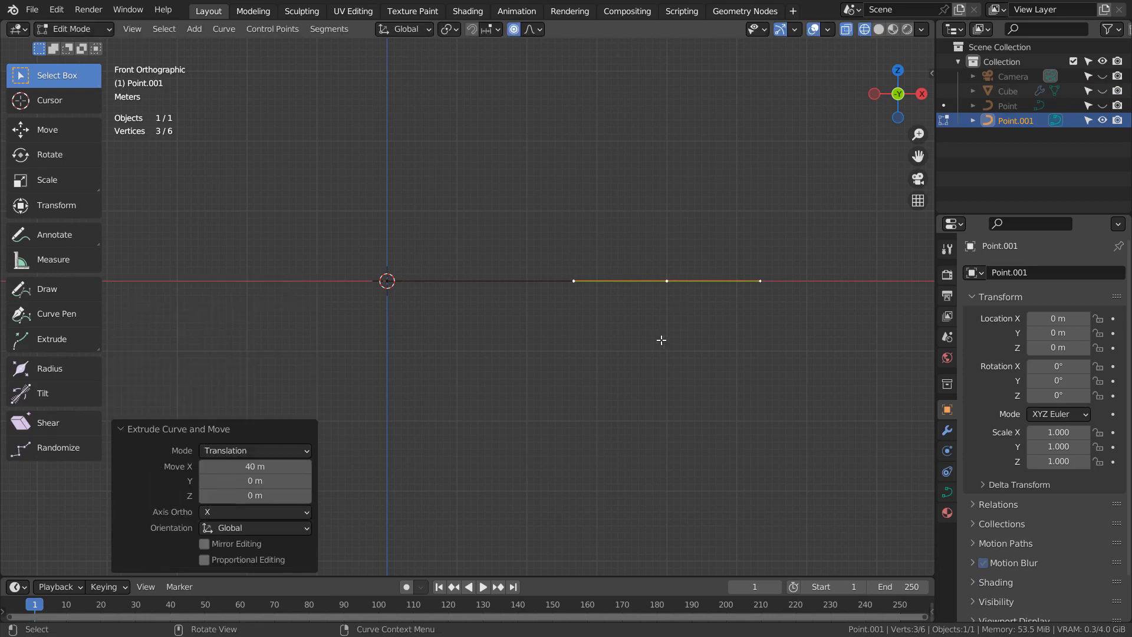
pyautogui.moveTo(395, 285)
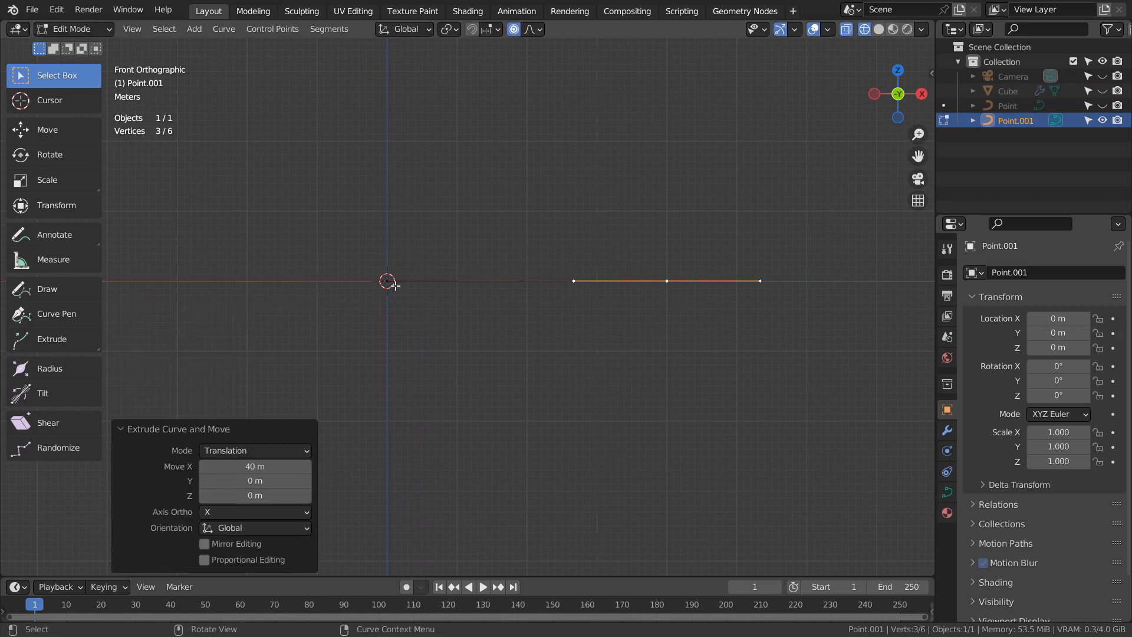
pyautogui.click(293, 281)
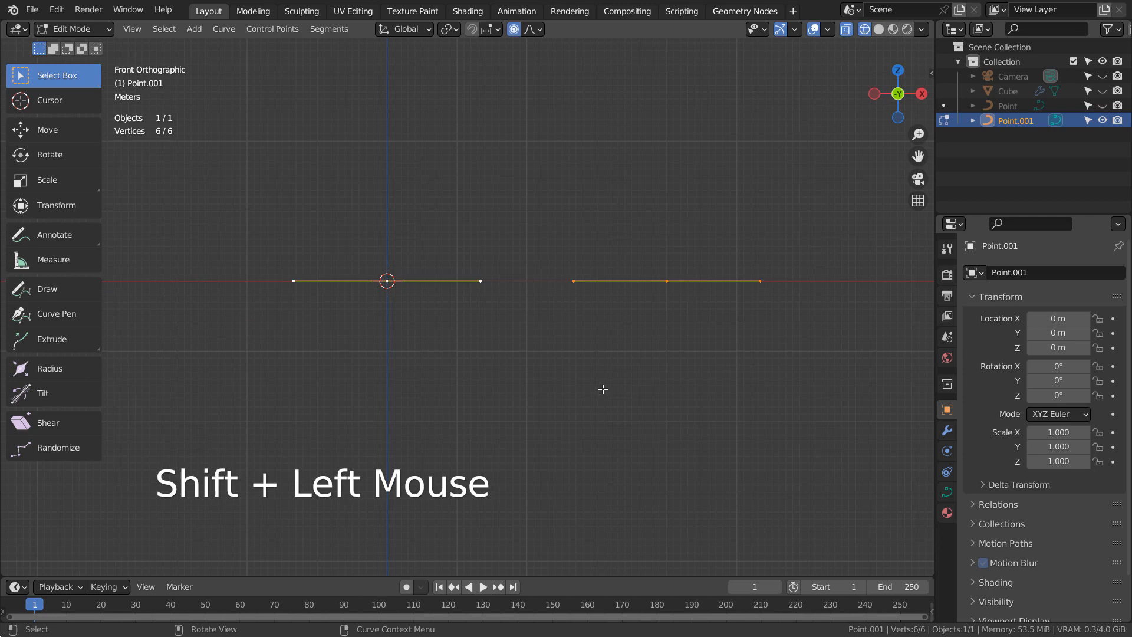
pyautogui.rightClick(602, 389)
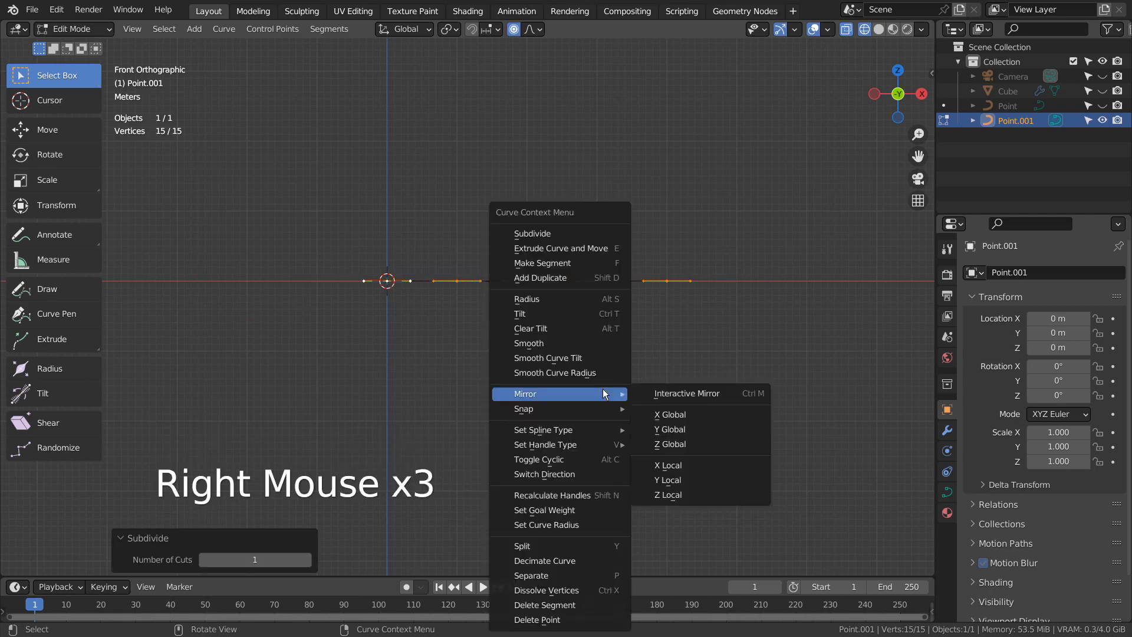
pyautogui.click(532, 232)
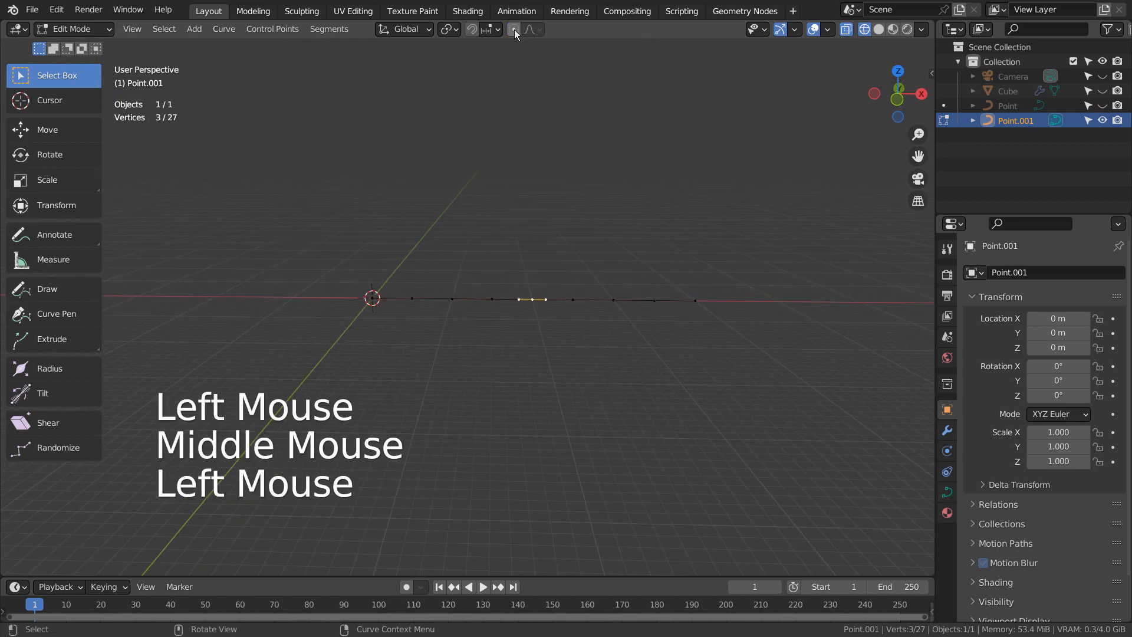
# With proportional editing on, lift the middle points up along Z into a hump.
pyautogui.click(513, 28)
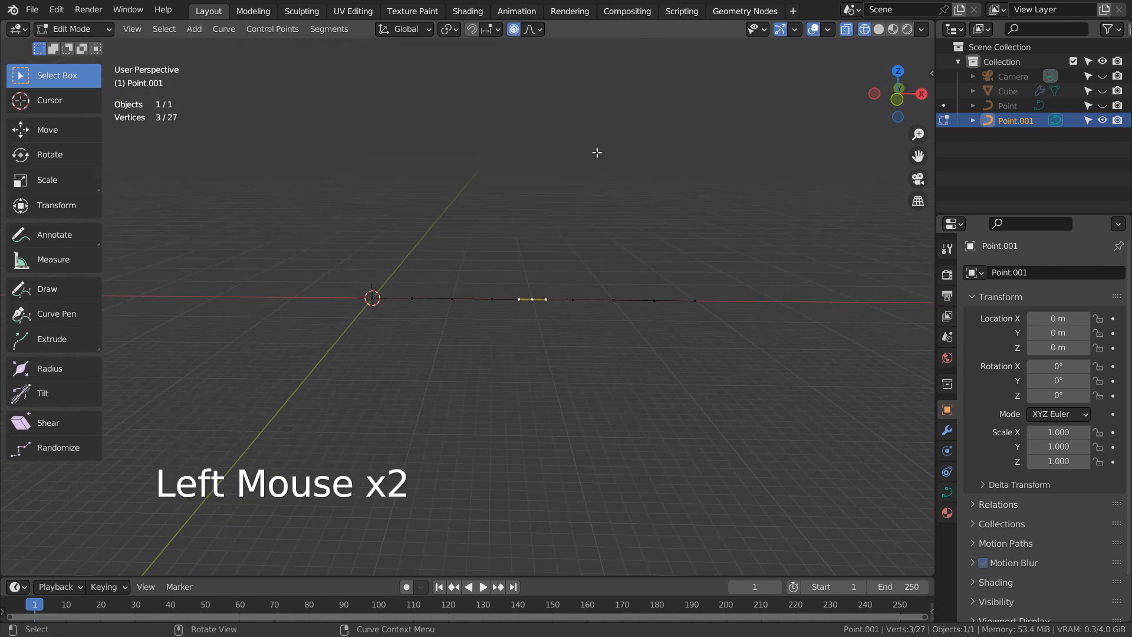
pyautogui.press('g')
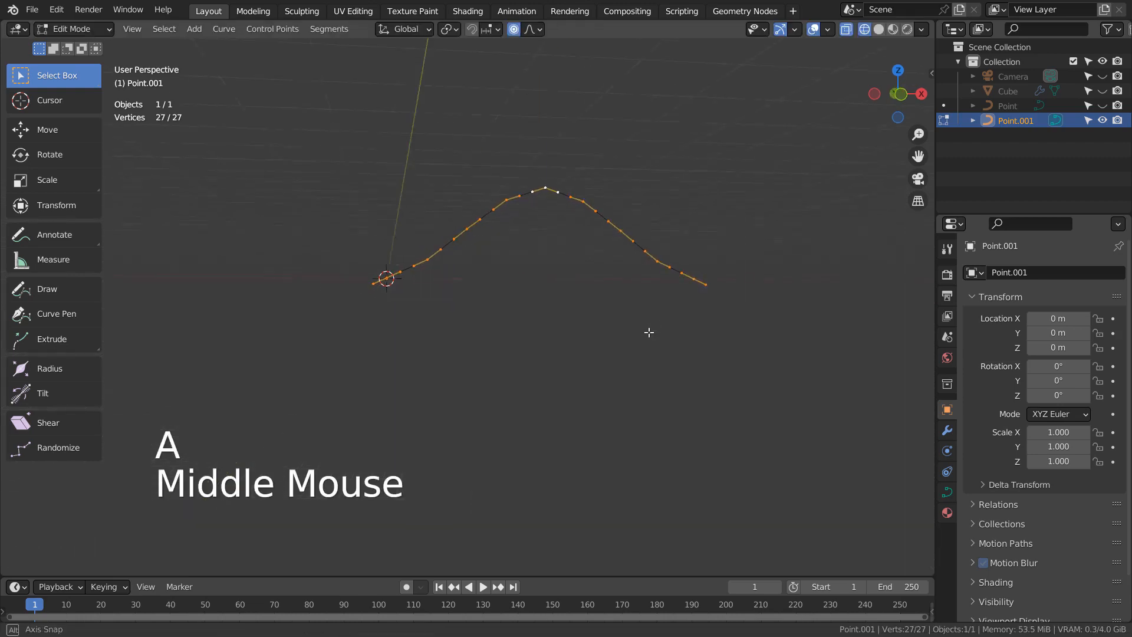
pyautogui.moveTo(648, 333); pyautogui.dragTo(615, 361)
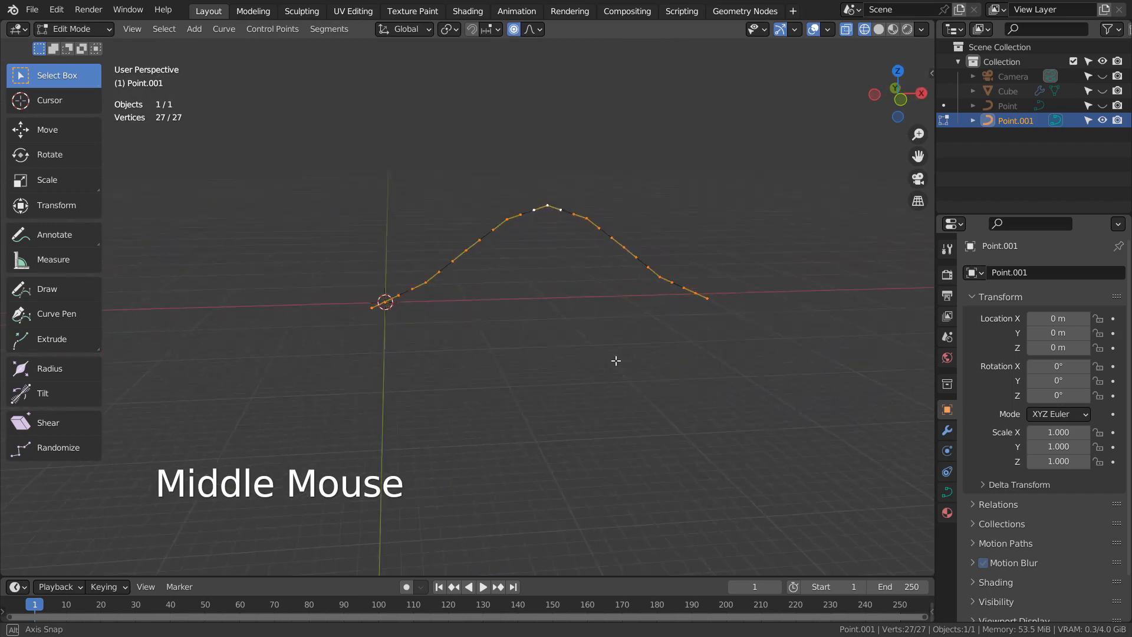
pyautogui.moveTo(616, 361); pyautogui.dragTo(606, 387)
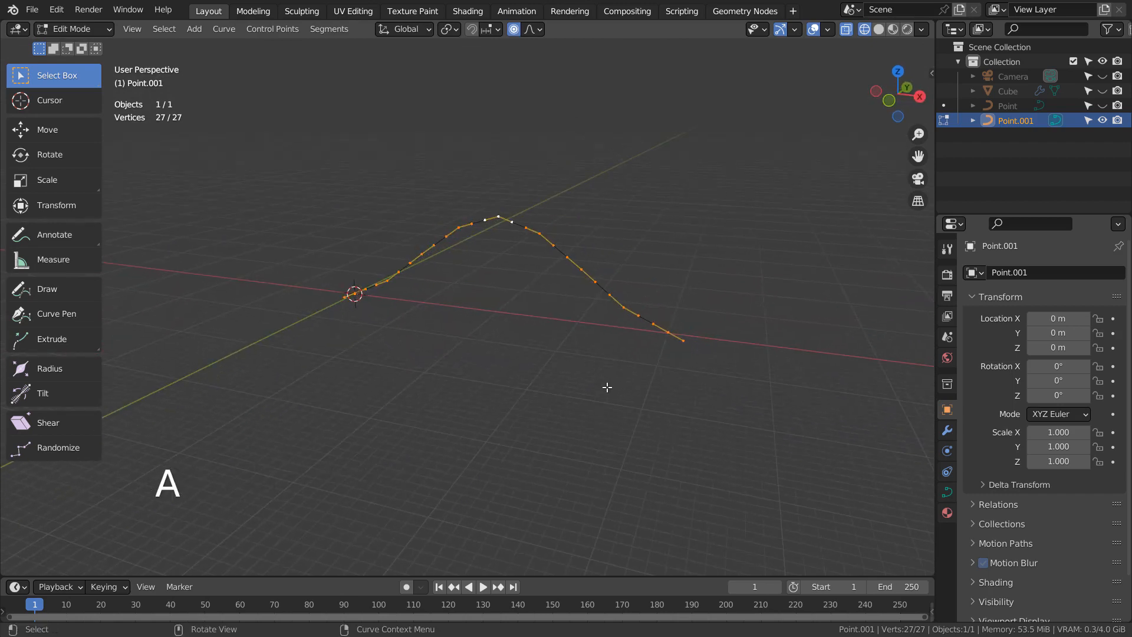
# Set all curve handles to Automatic and return to Object Mode for a smooth arch.
pyautogui.press('v')
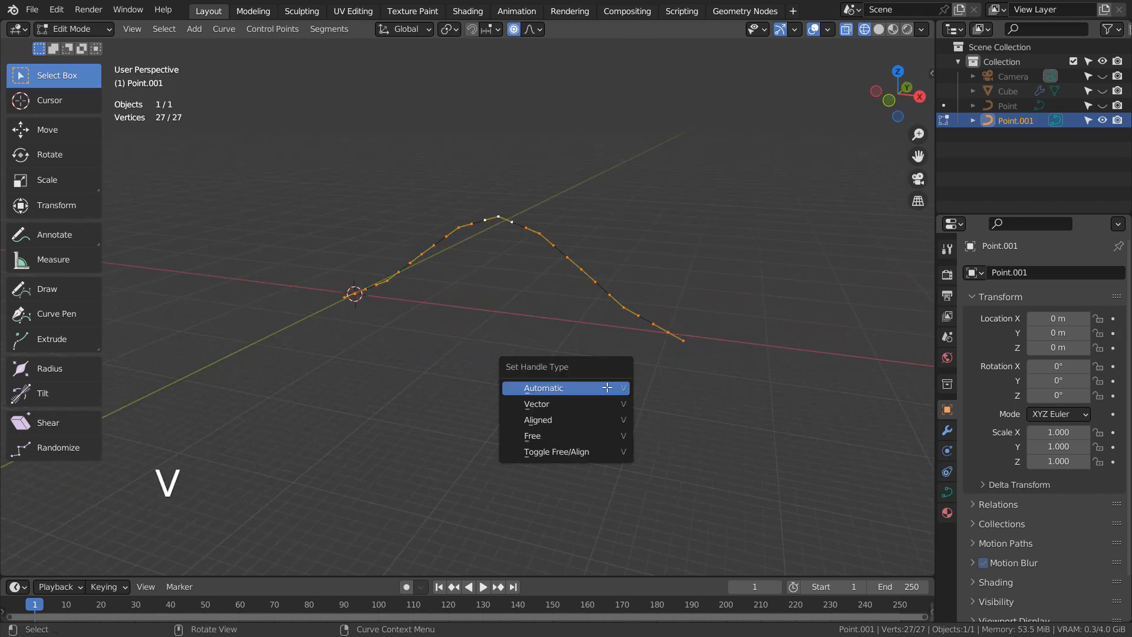
pyautogui.click(542, 388)
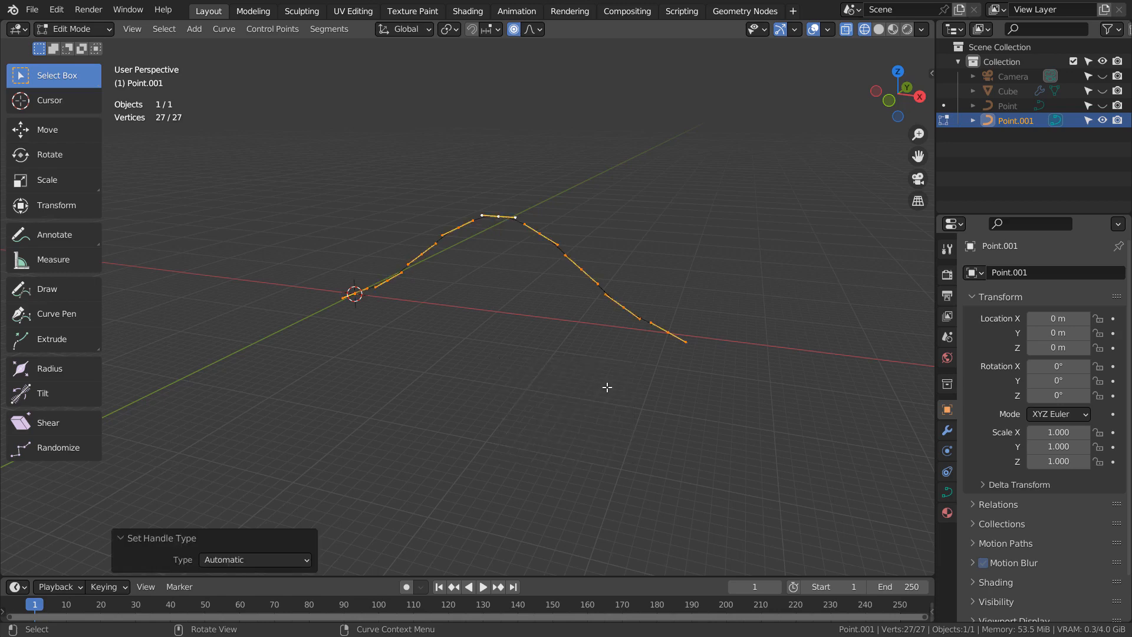
pyautogui.press('Tab')
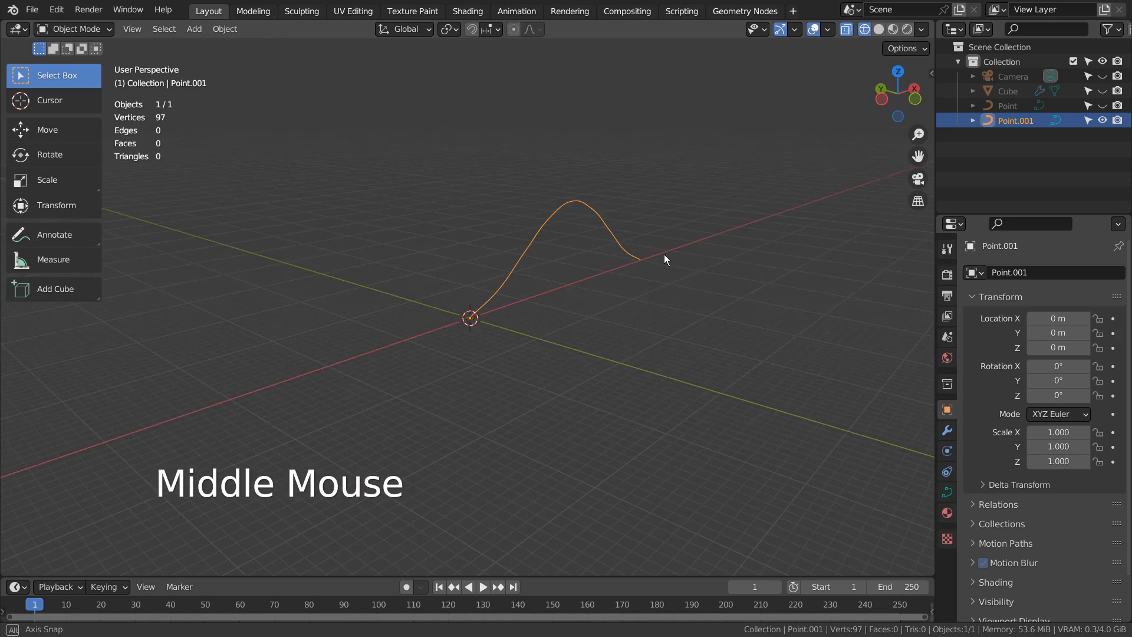
# Add a new cube at the origin via Shift+A and enter its Edit Mode.
pyautogui.moveTo(663, 259); pyautogui.dragTo(599, 269)
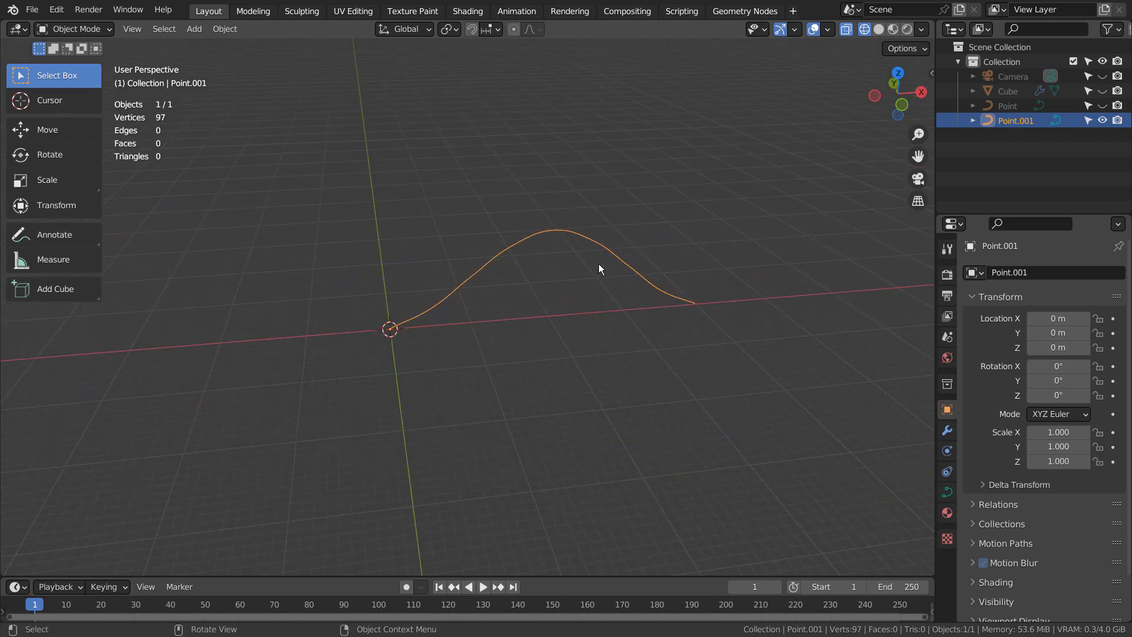
pyautogui.press('shift+a')
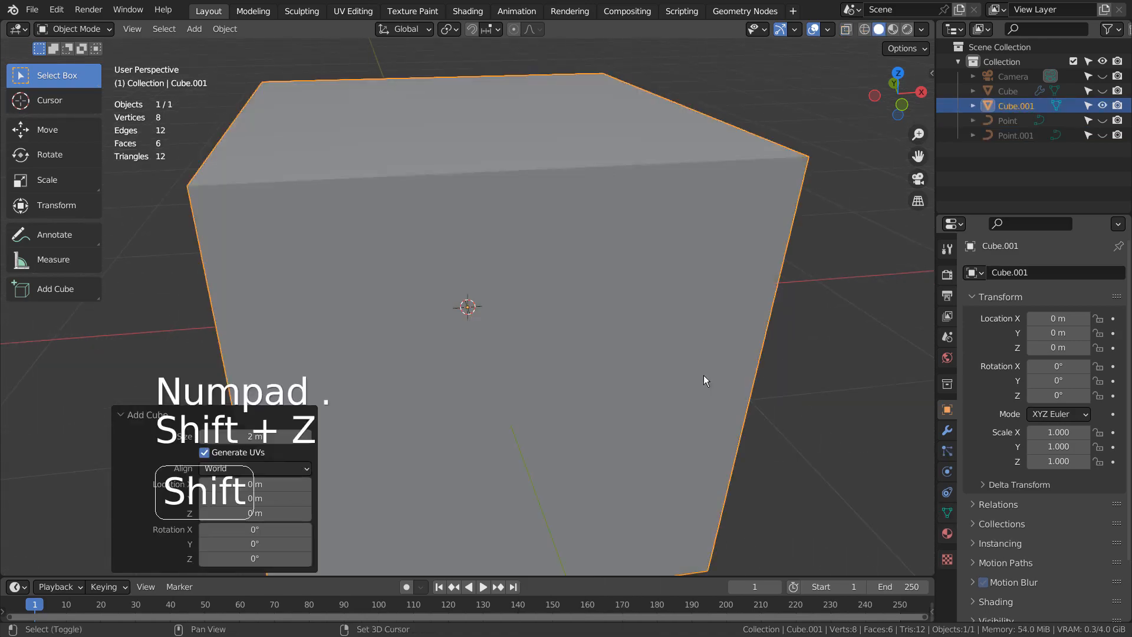
pyautogui.press('Tab')
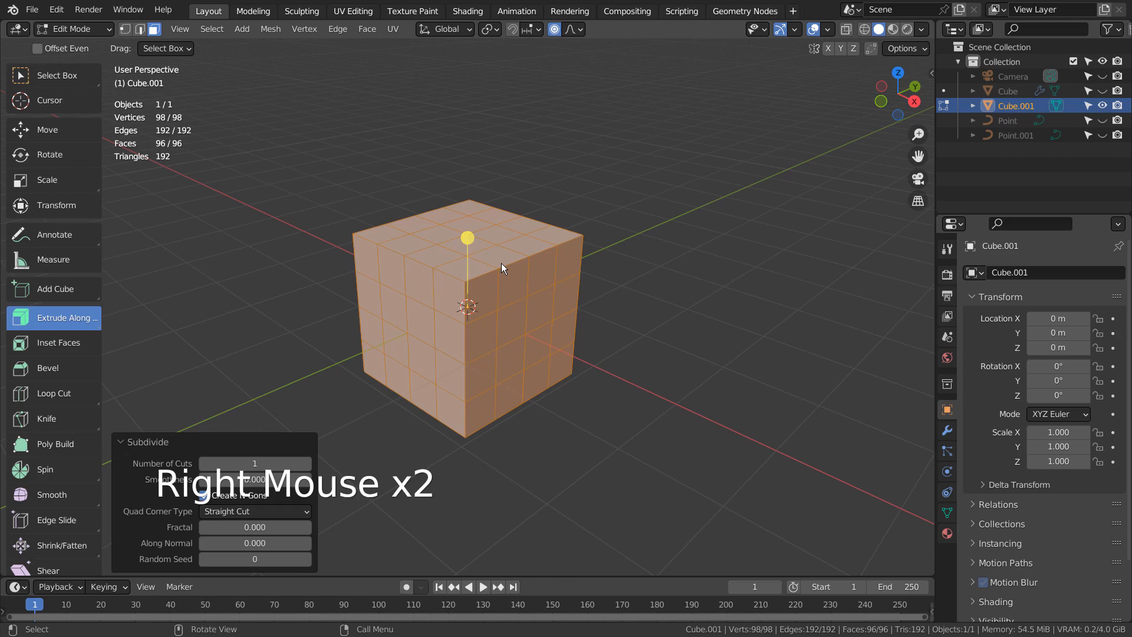
pyautogui.moveTo(521, 316)
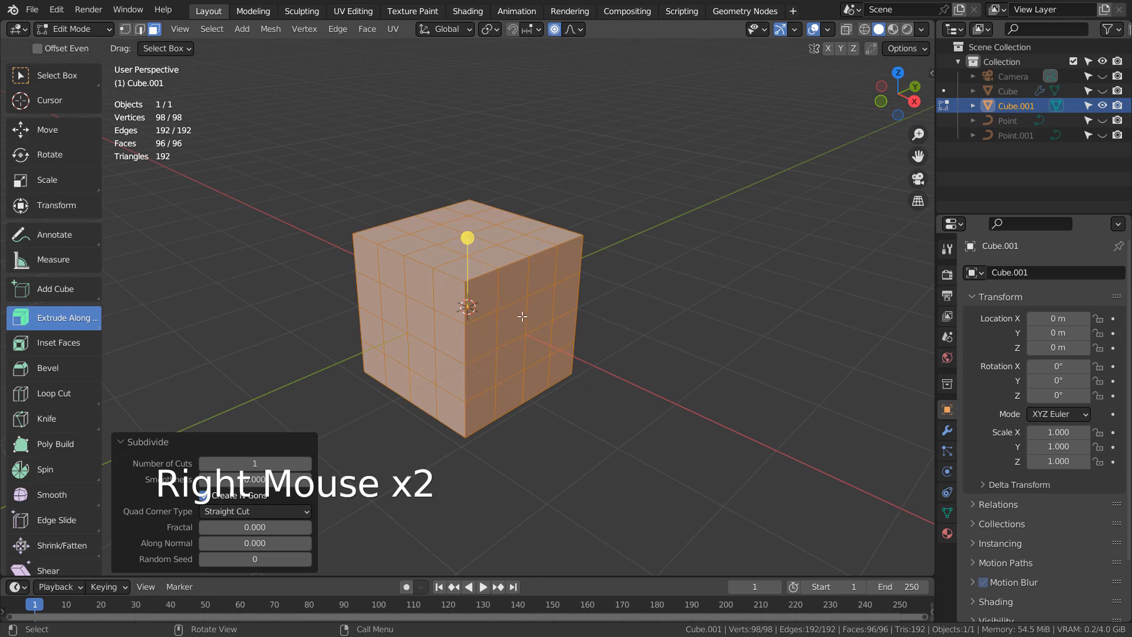
# Select the central faces of the subdivided cube, try Extrude Along Normals, then undo it.
pyautogui.moveTo(520, 317); pyautogui.dragTo(694, 321)
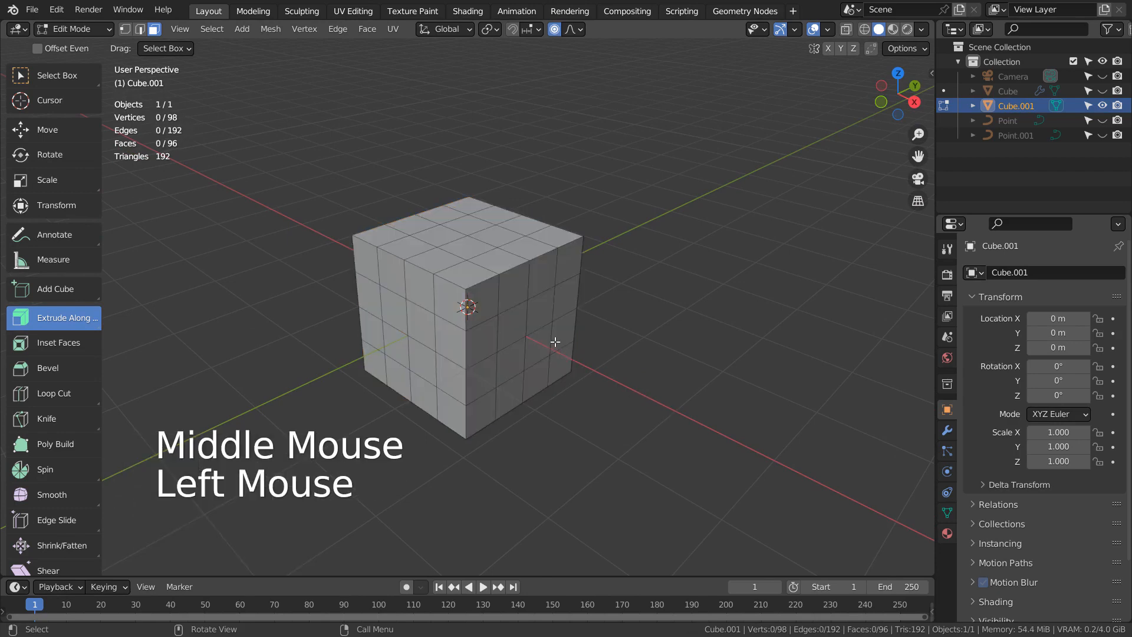
pyautogui.click(498, 316)
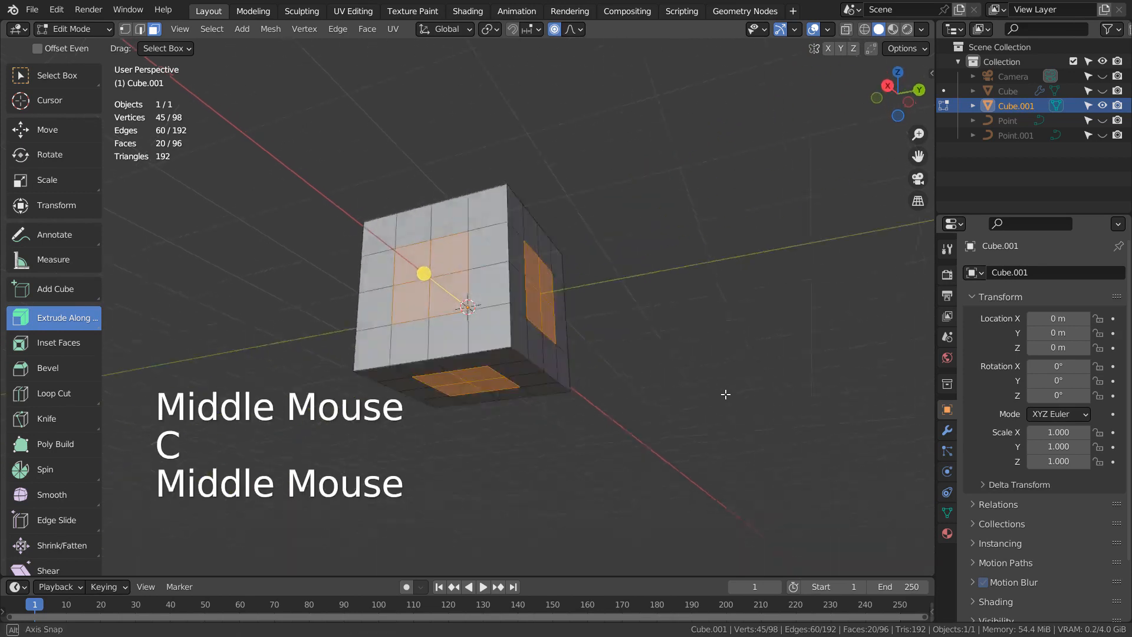
pyautogui.click(66, 317)
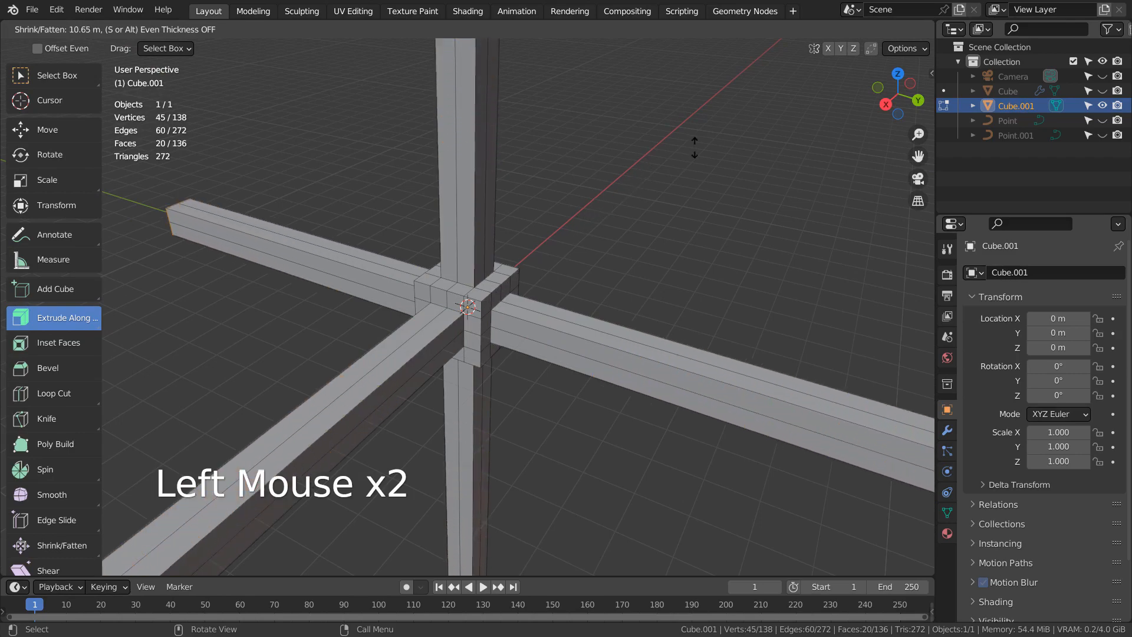
pyautogui.scroll(-3)
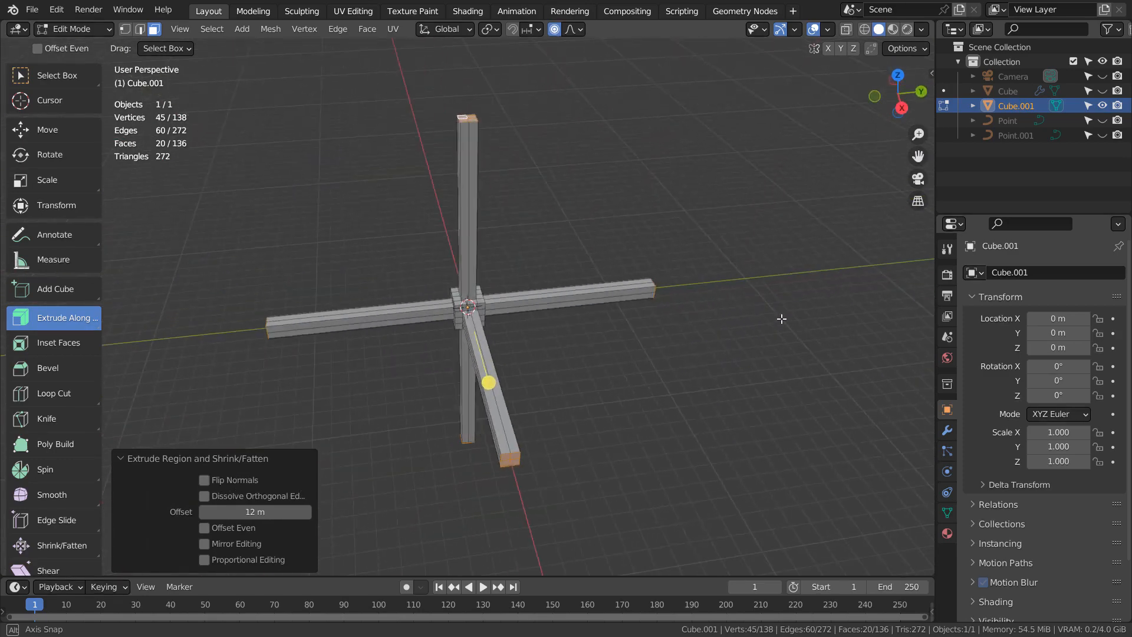
pyautogui.press('ctrl+z')
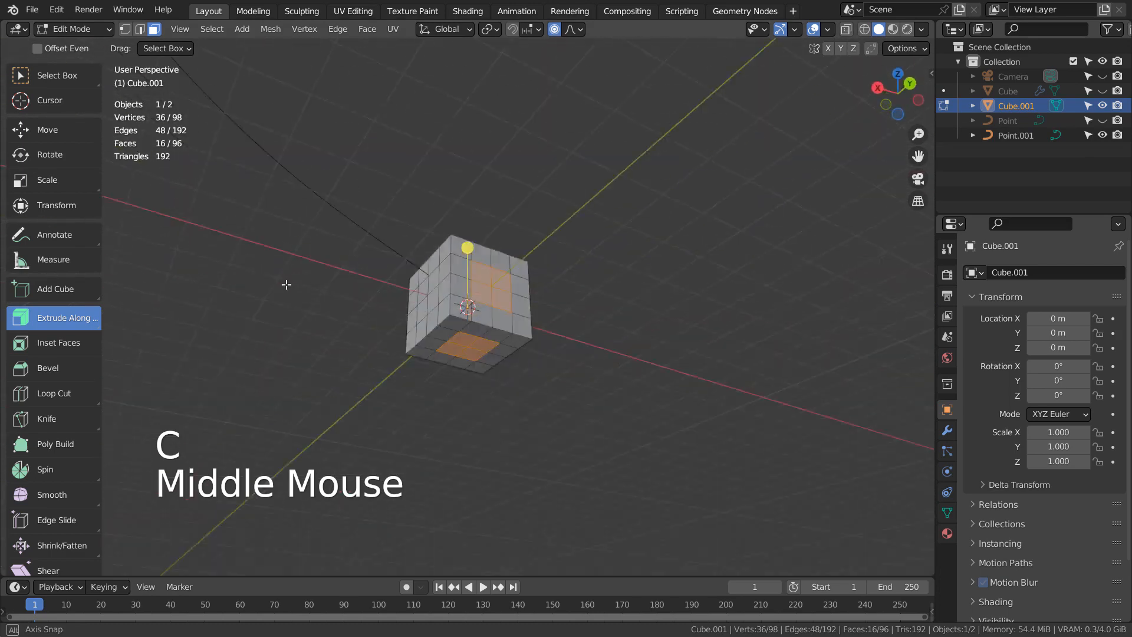
# Scale the central hub faces of the extruded cross and inspect the arms from below.
pyautogui.scroll(-3)
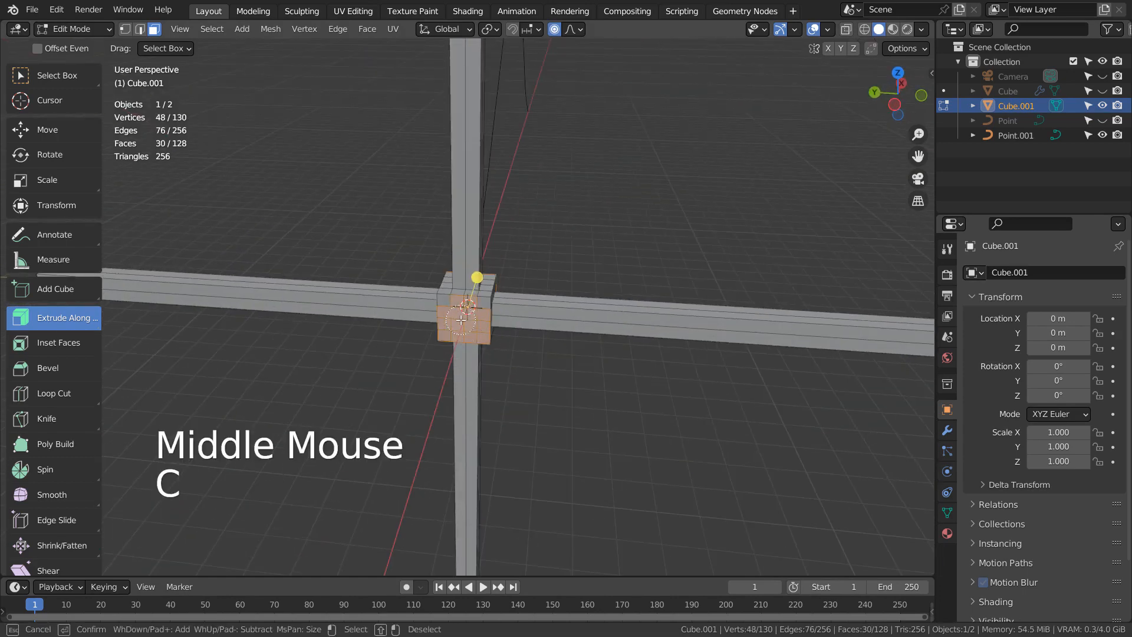
pyautogui.press('s')
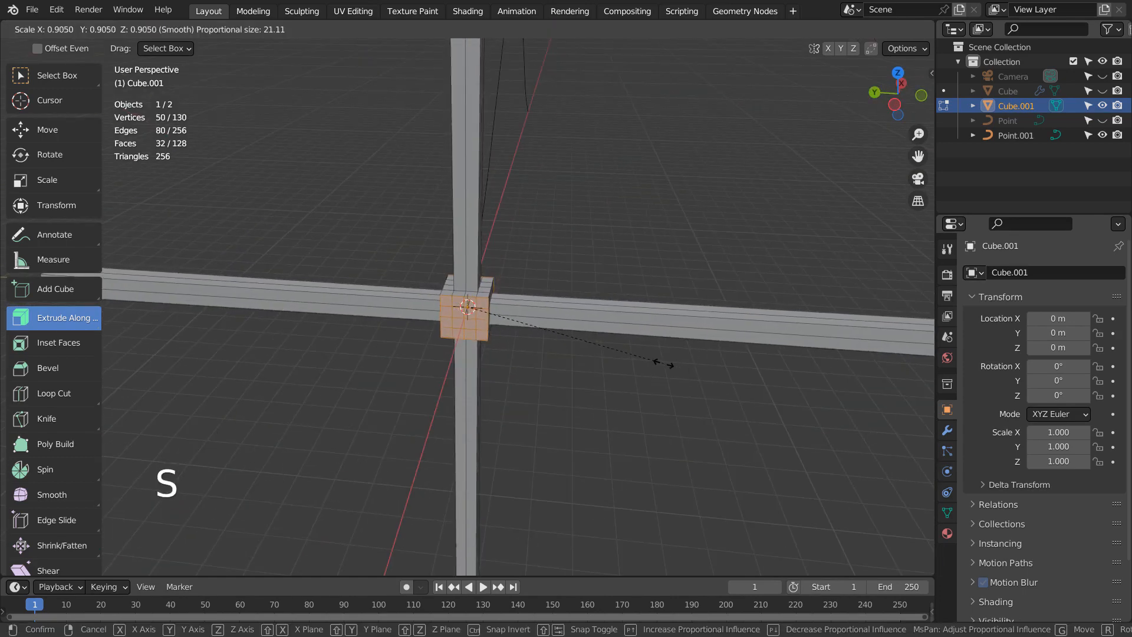
pyautogui.press('ctrl+z')
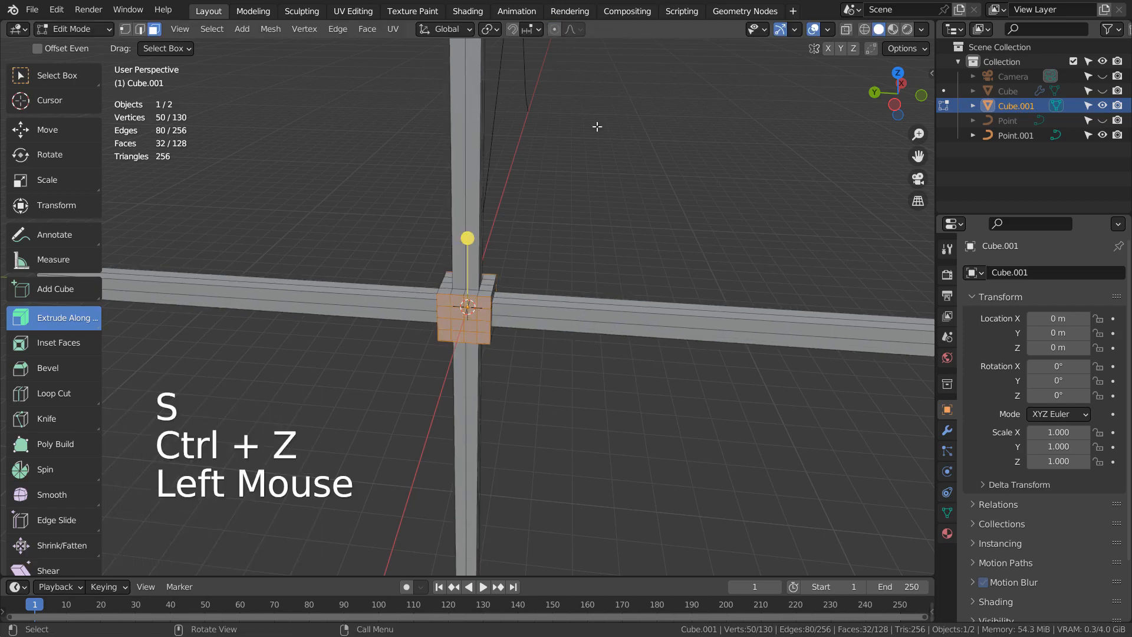
pyautogui.press('s')
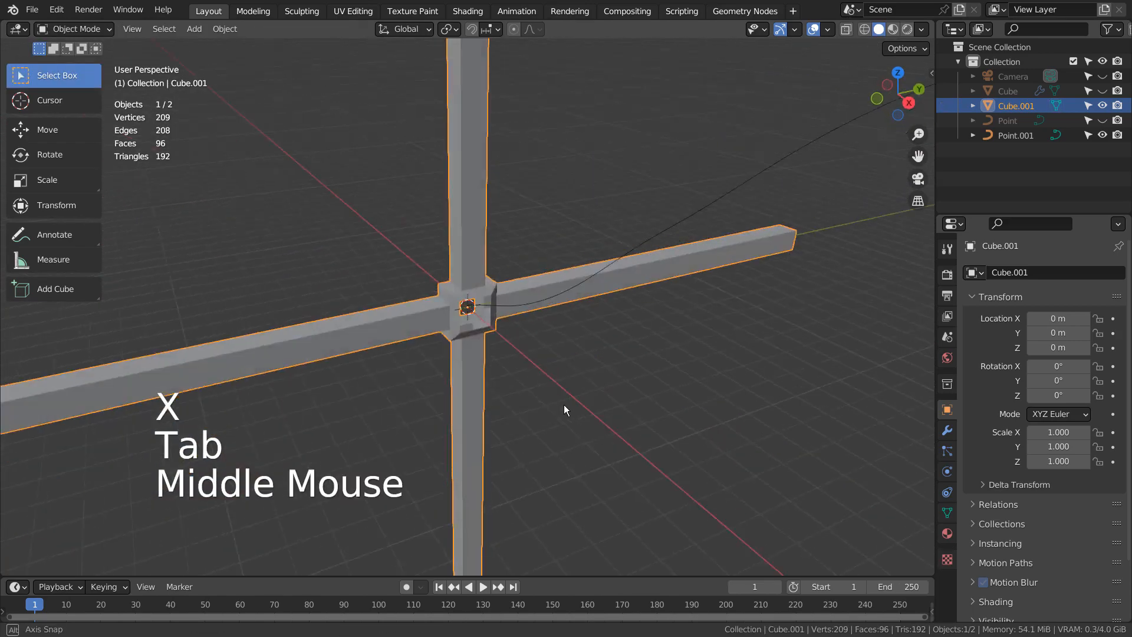
pyautogui.moveTo(564, 411); pyautogui.dragTo(710, 390)
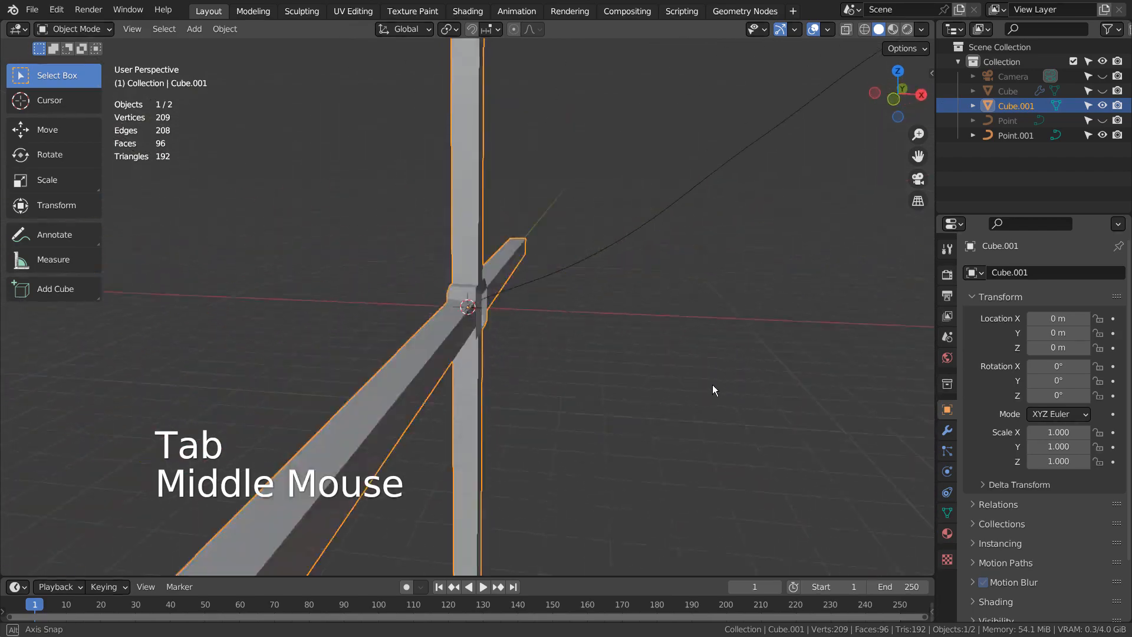
pyautogui.moveTo(713, 390); pyautogui.dragTo(557, 422)
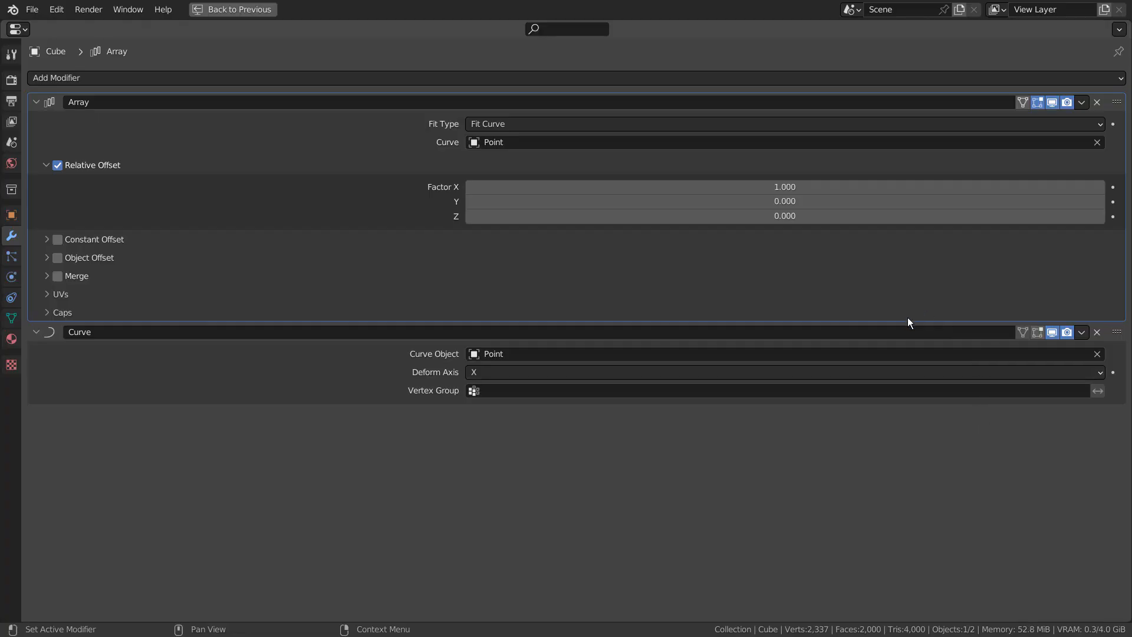
pyautogui.moveTo(912, 319)
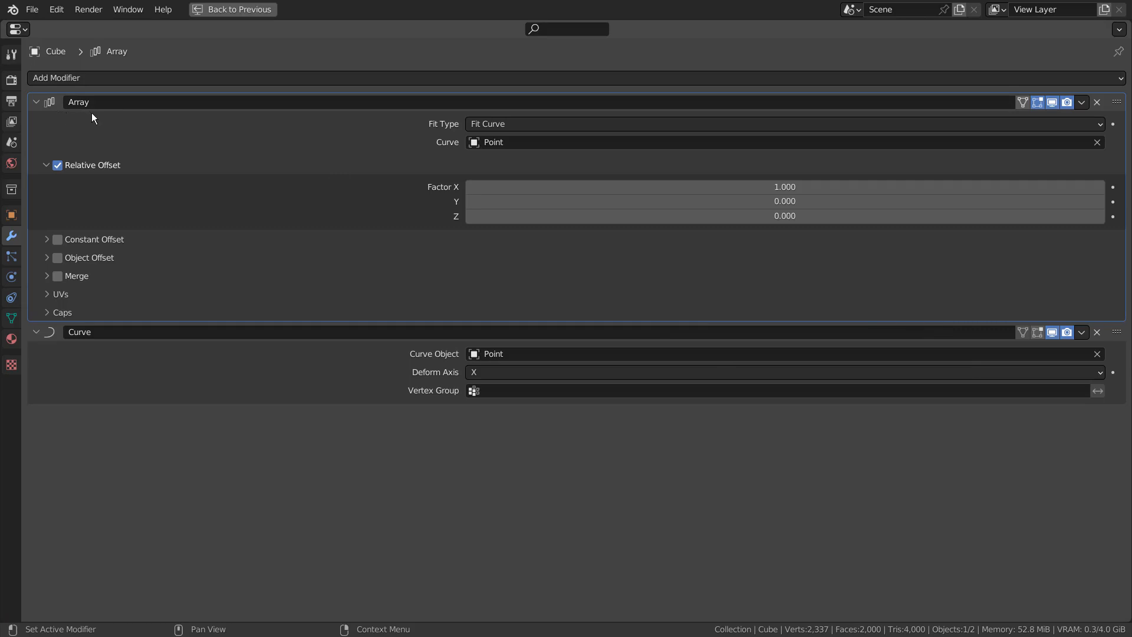
pyautogui.moveTo(214, 347)
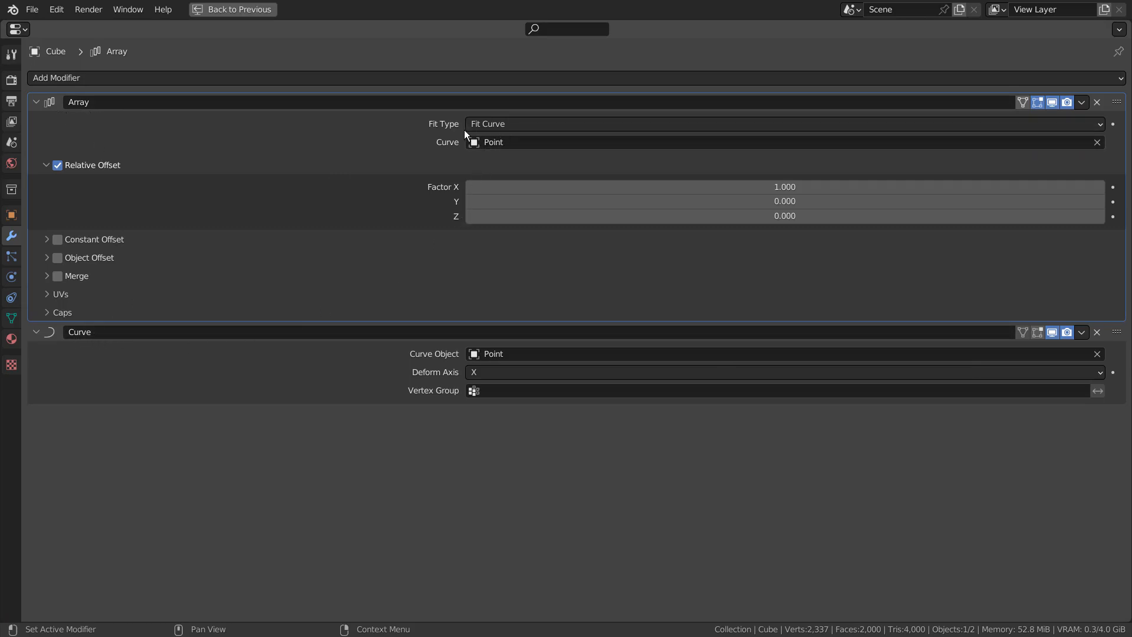
pyautogui.click(783, 124)
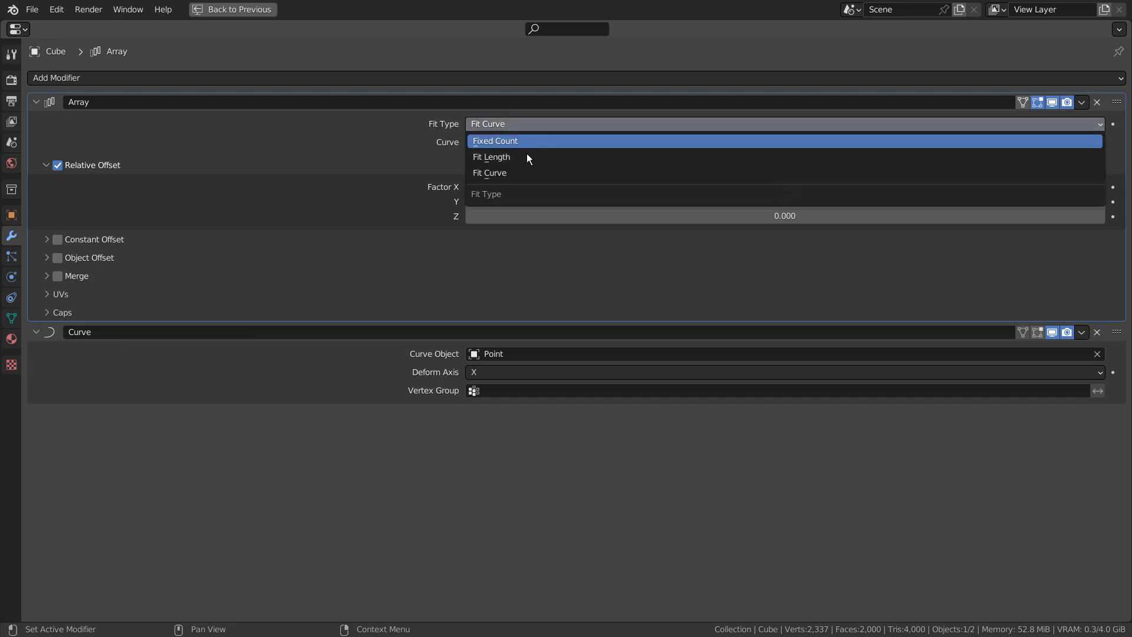
pyautogui.click(488, 172)
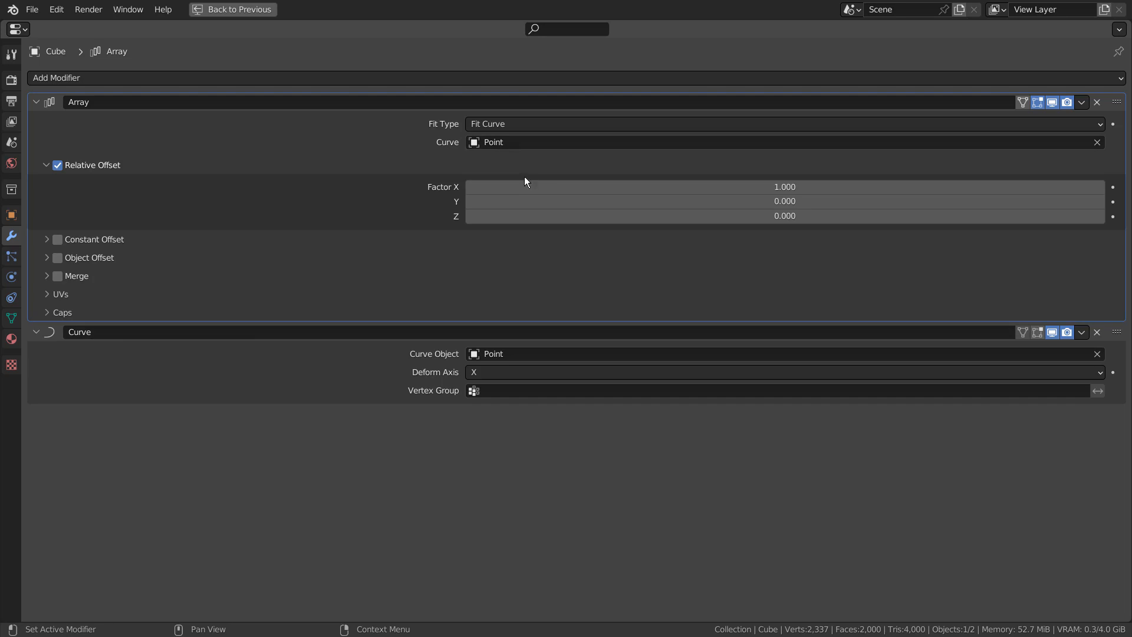
pyautogui.moveTo(497, 254)
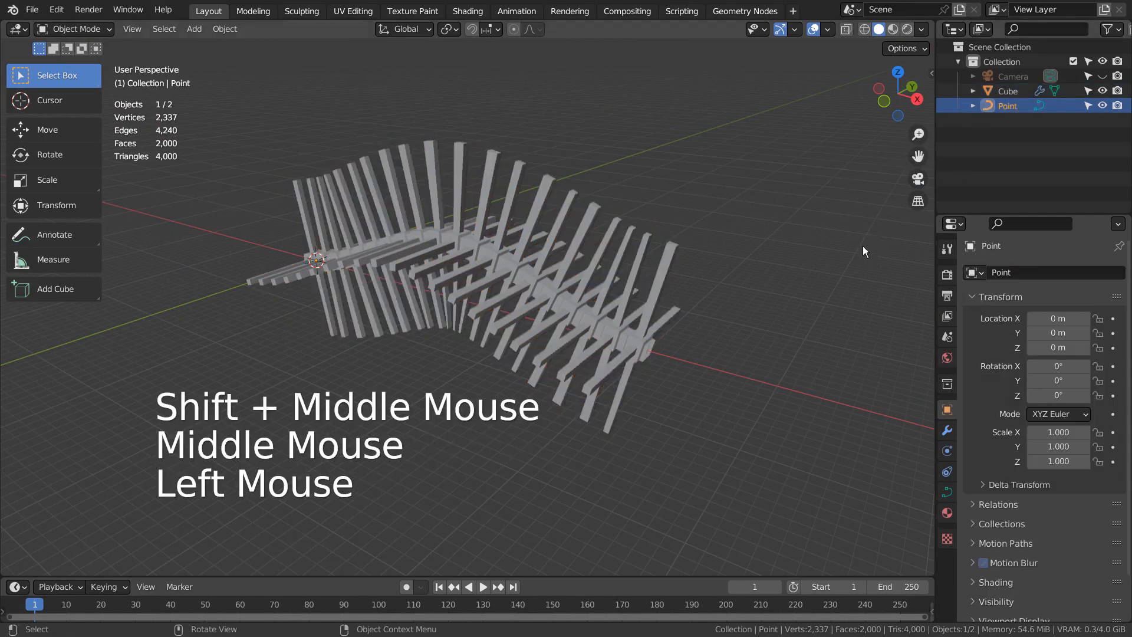
# In side view, try rotating the curve's end control point, then undo the rotation.
pyautogui.press('Tab')
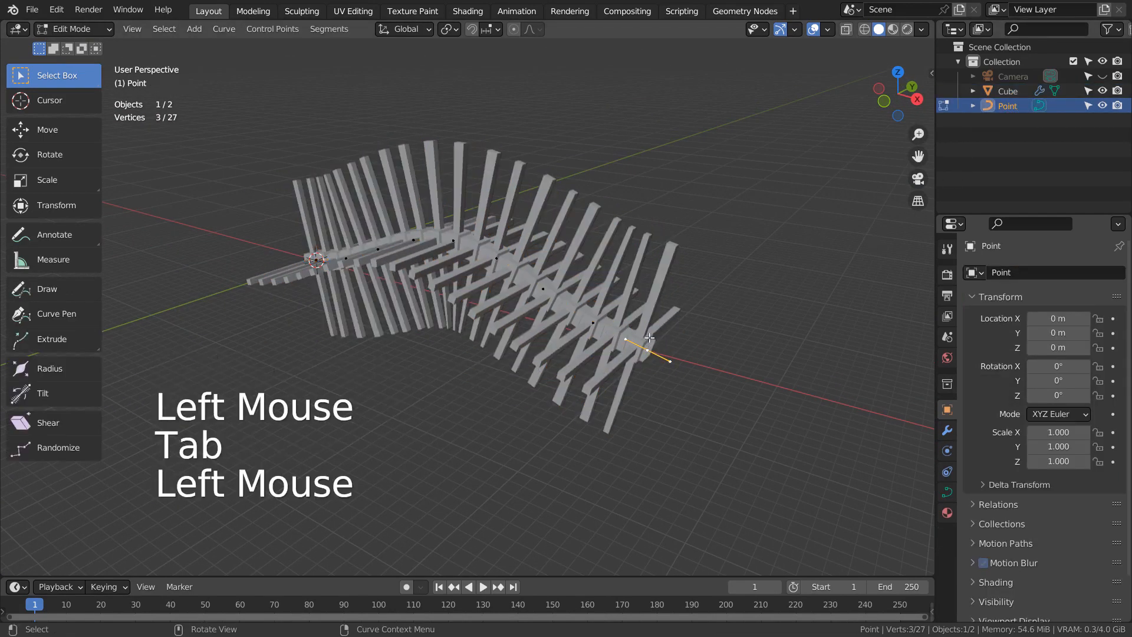
pyautogui.press('KP_3')
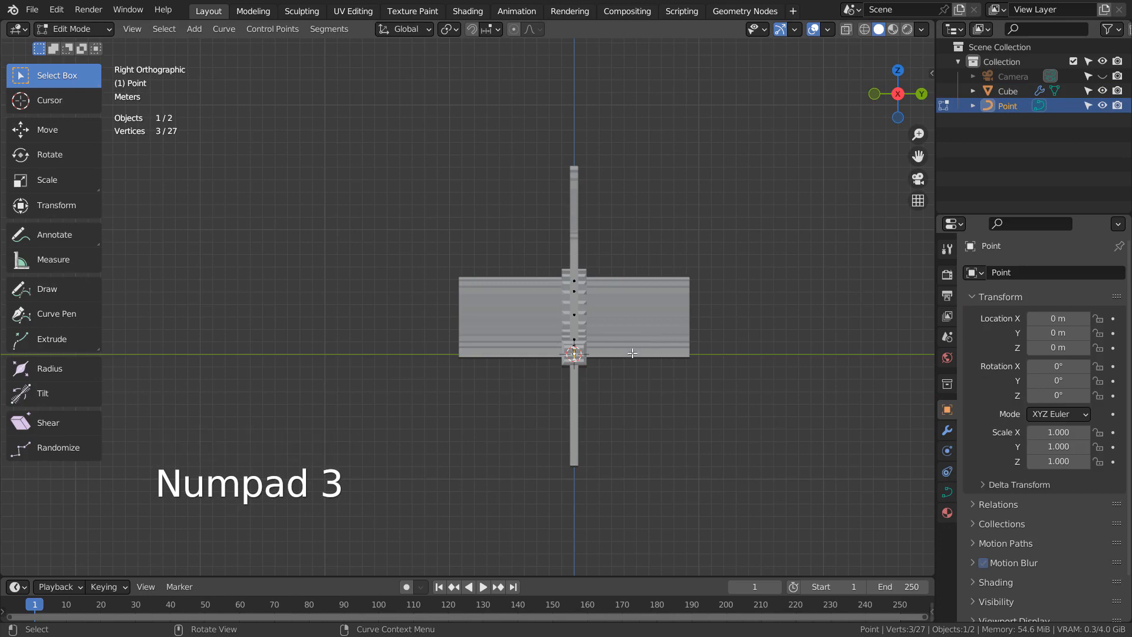
pyautogui.press('r')
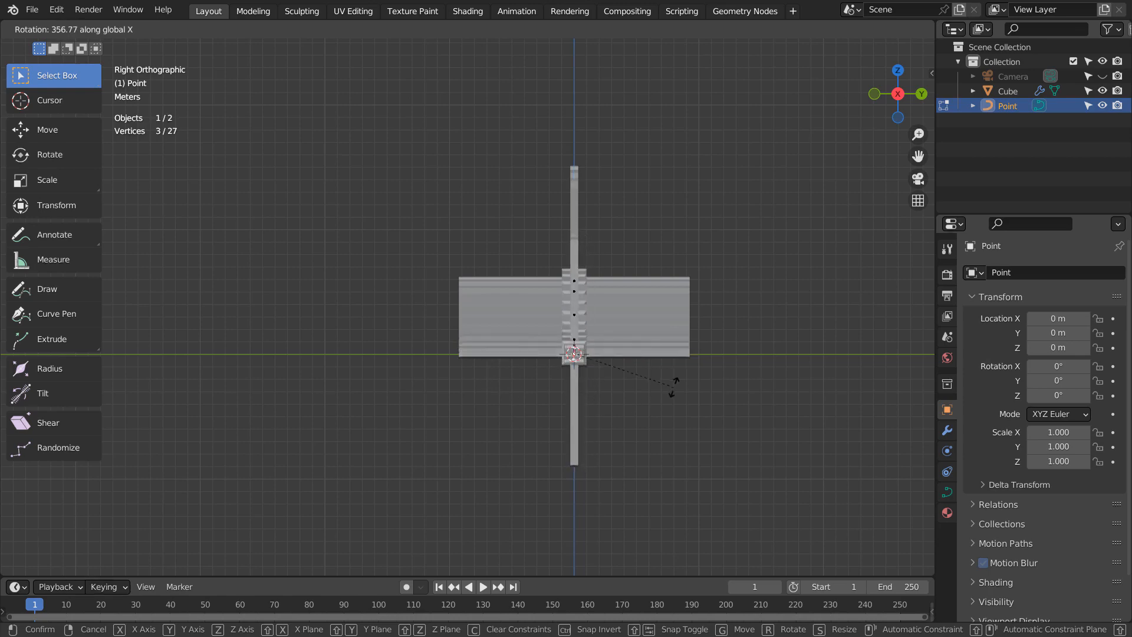
pyautogui.click(574, 353)
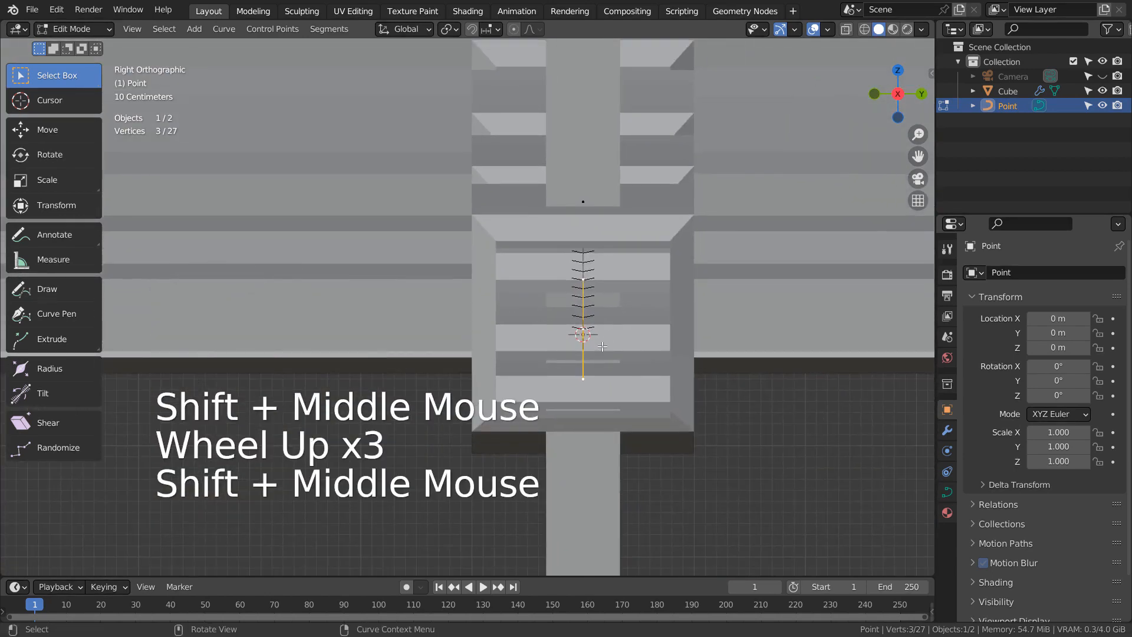
pyautogui.press('r')
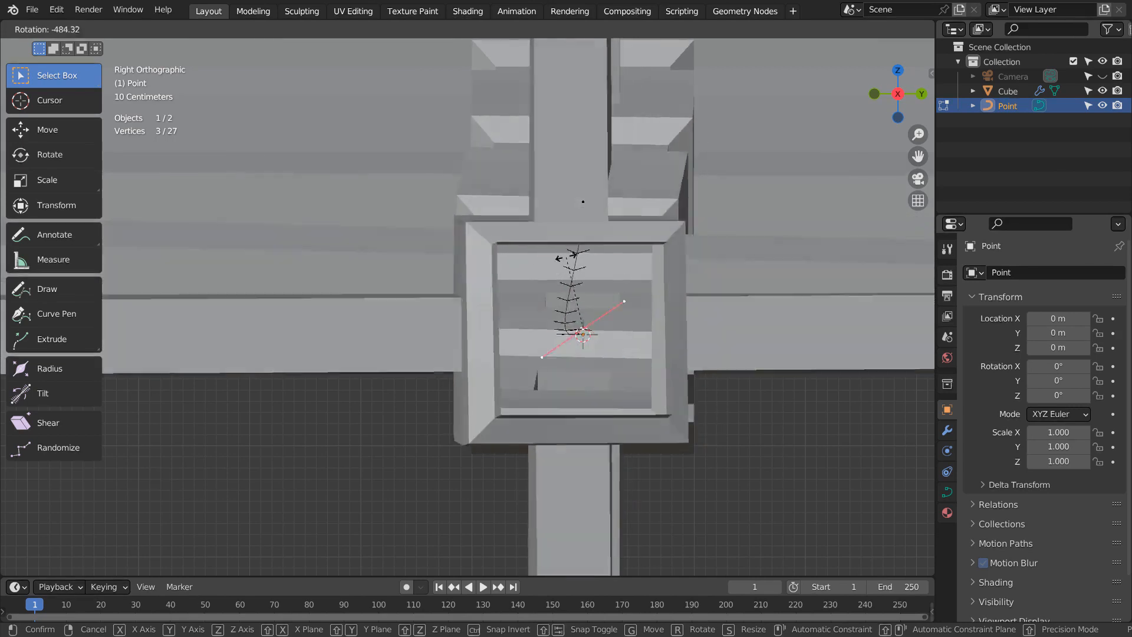
pyautogui.press('ctrl+z')
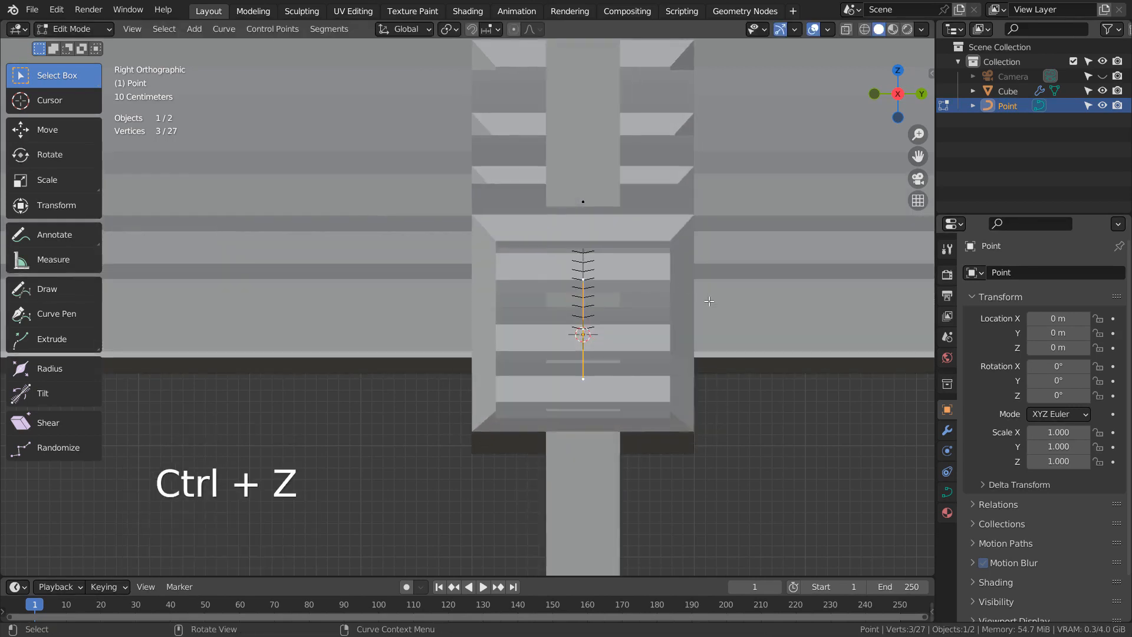
# In the N-panel Item tab, raise the middle control points' Radius toward 1.45.
pyautogui.scroll(-3)
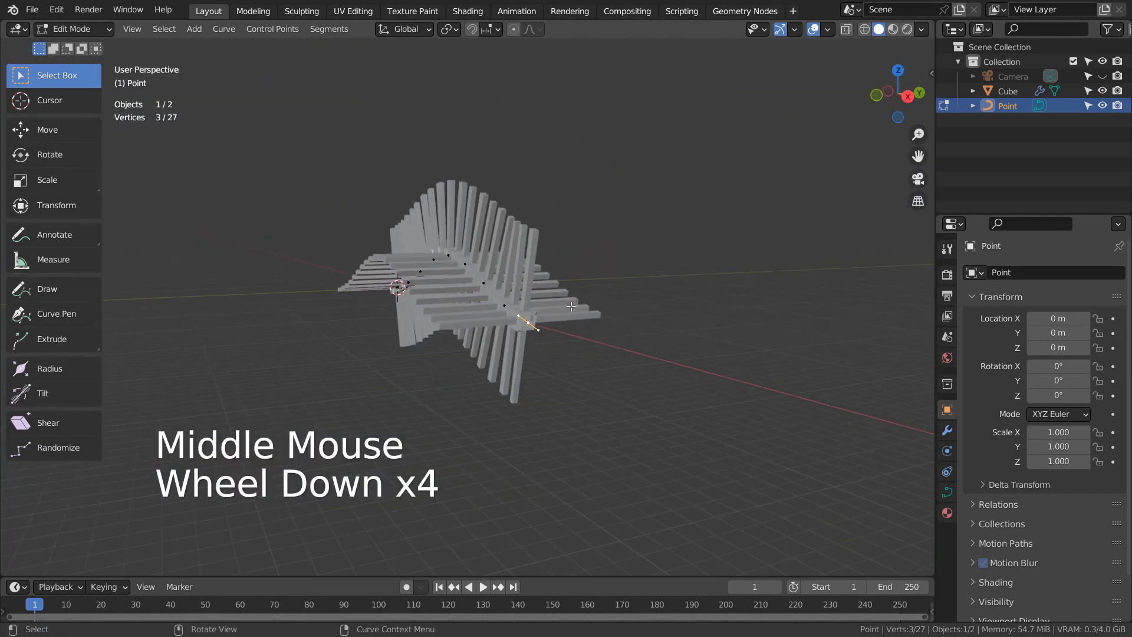
pyautogui.scroll(-3)
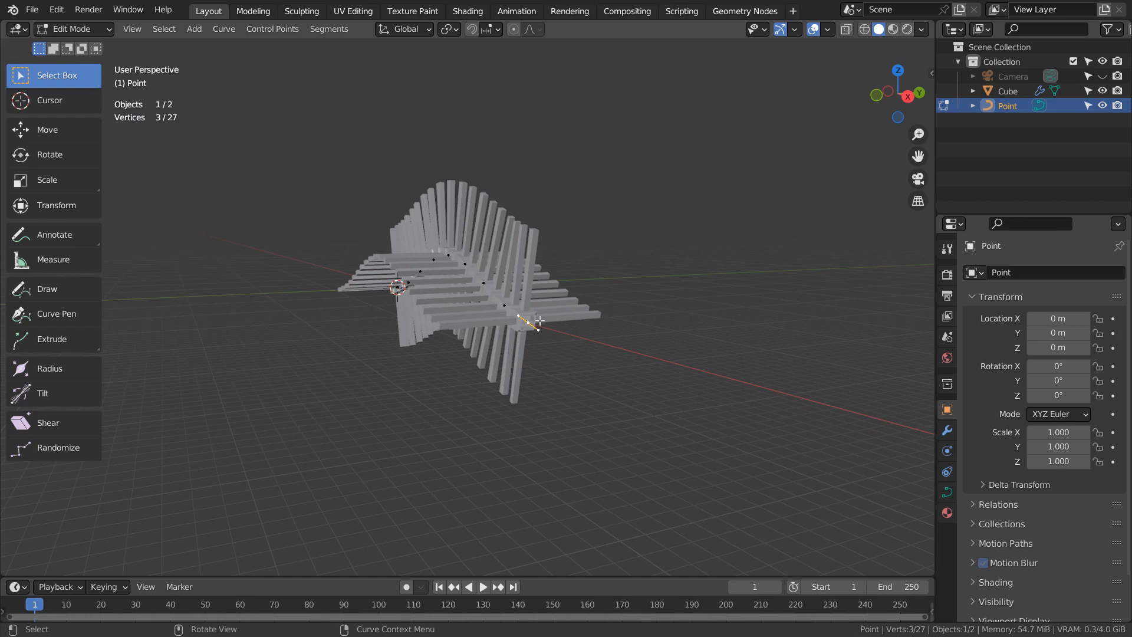
pyautogui.scroll(3)
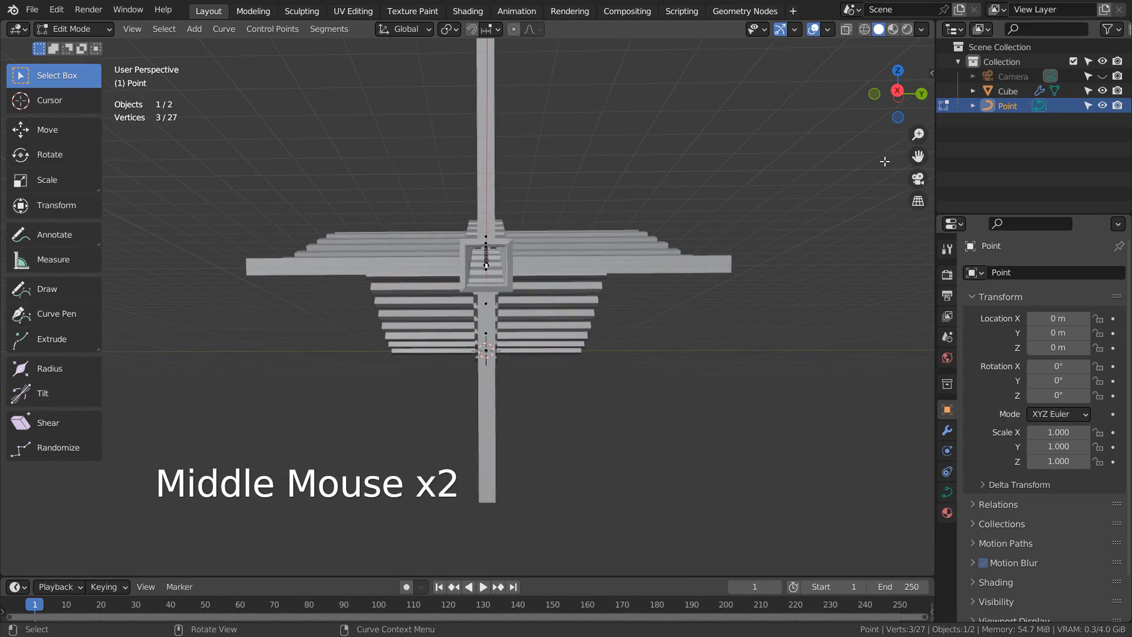
pyautogui.press('n')
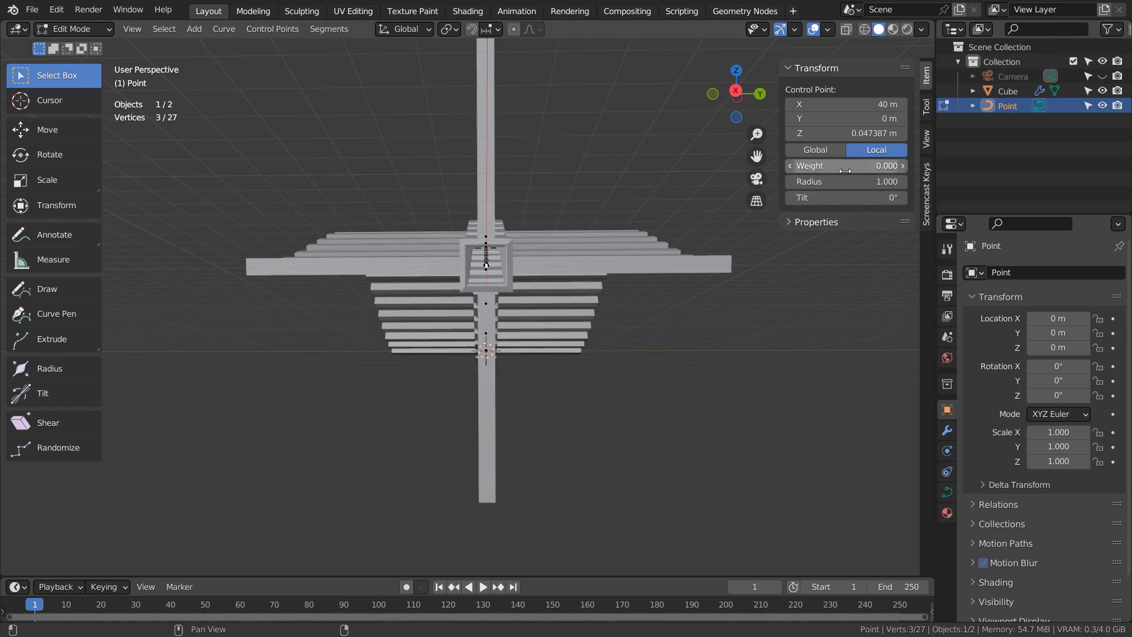
pyautogui.moveTo(835, 197)
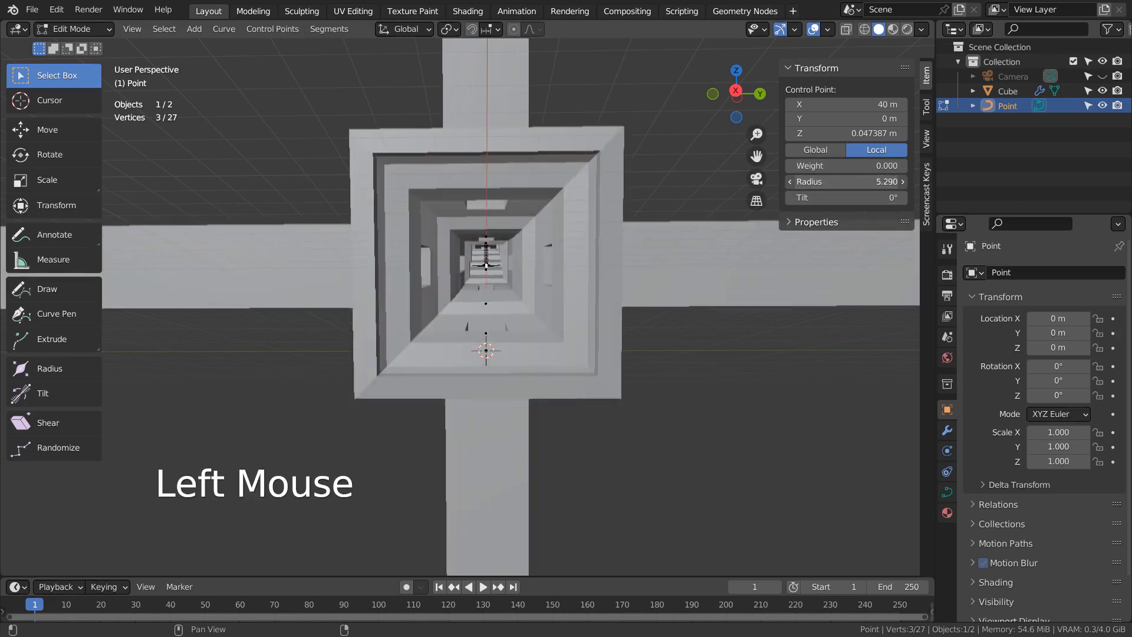
pyautogui.scroll(-3)
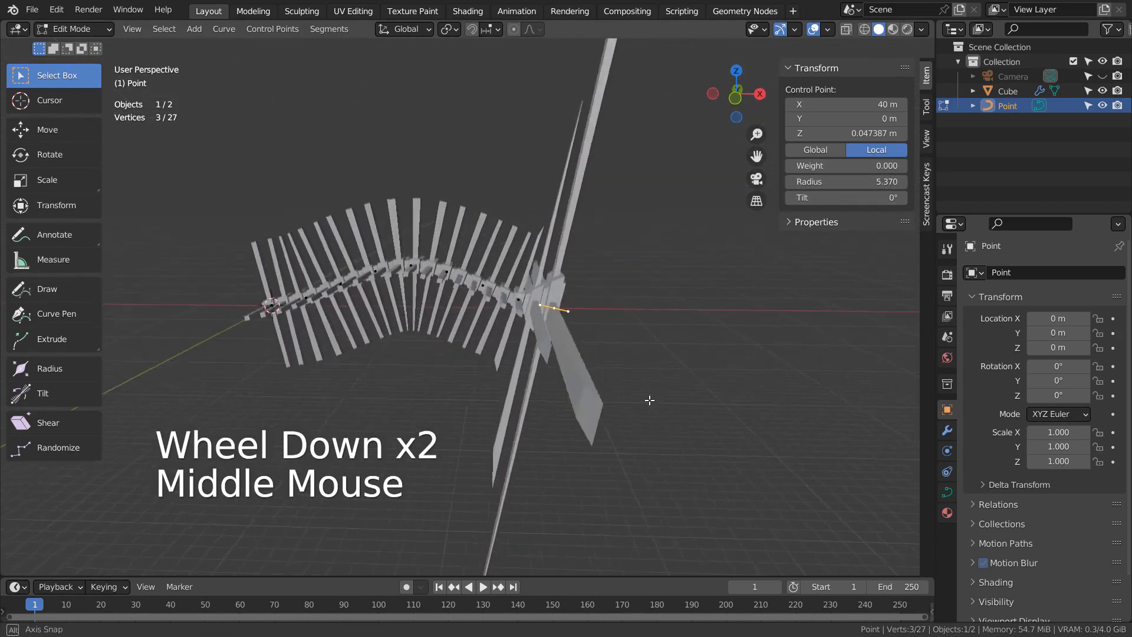
pyautogui.press('ctrl+z')
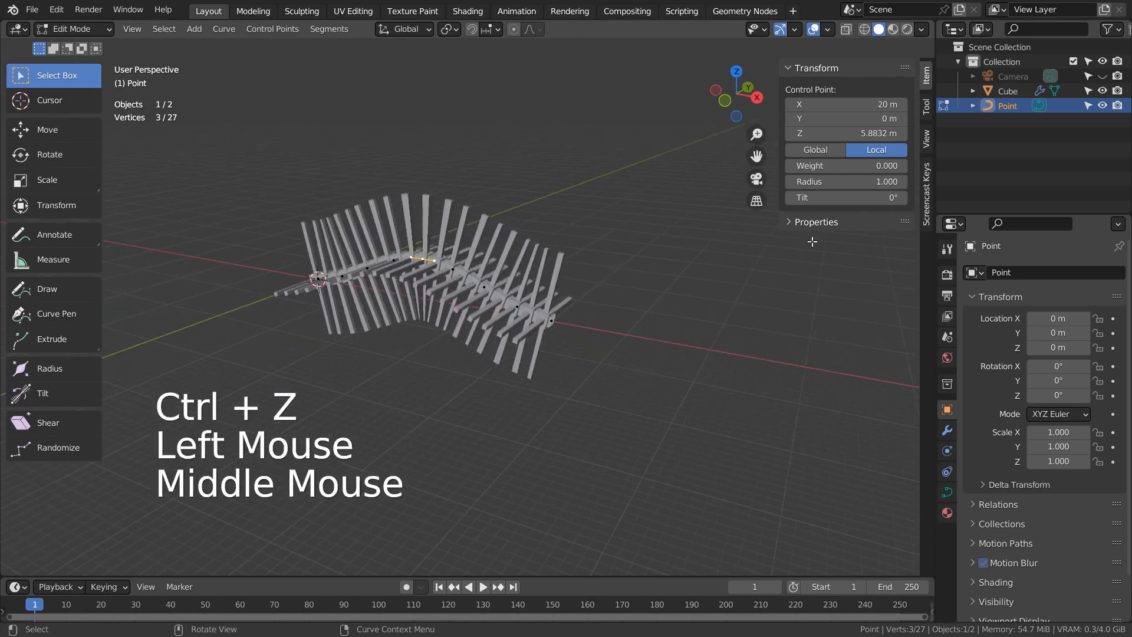
pyautogui.moveTo(844, 182); pyautogui.dragTo(873, 181)
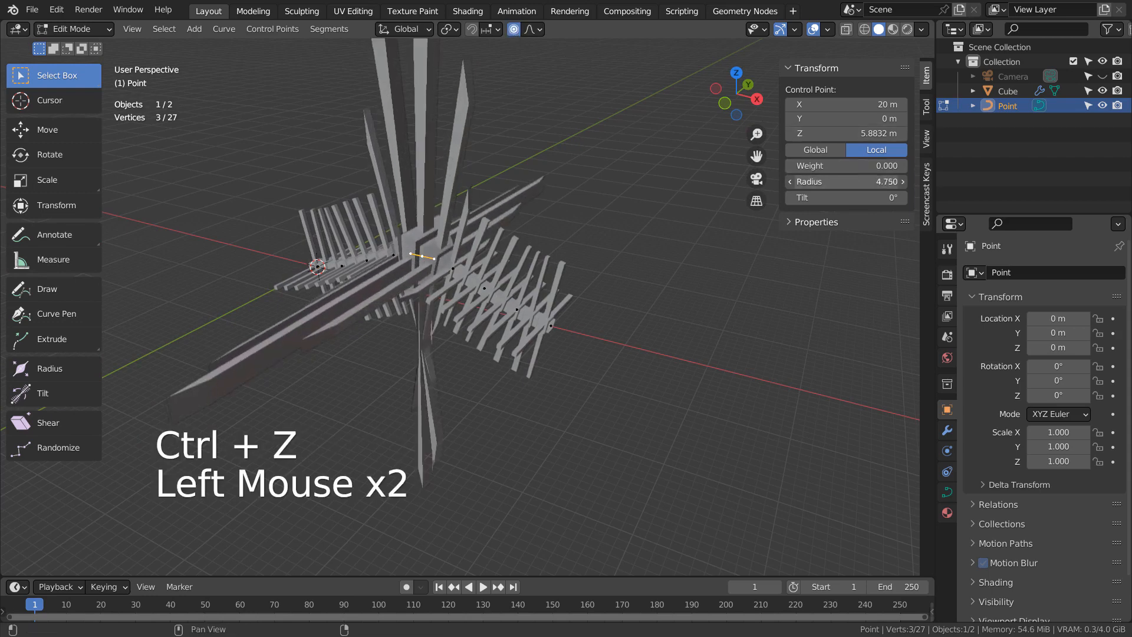
pyautogui.press('ctrl+z')
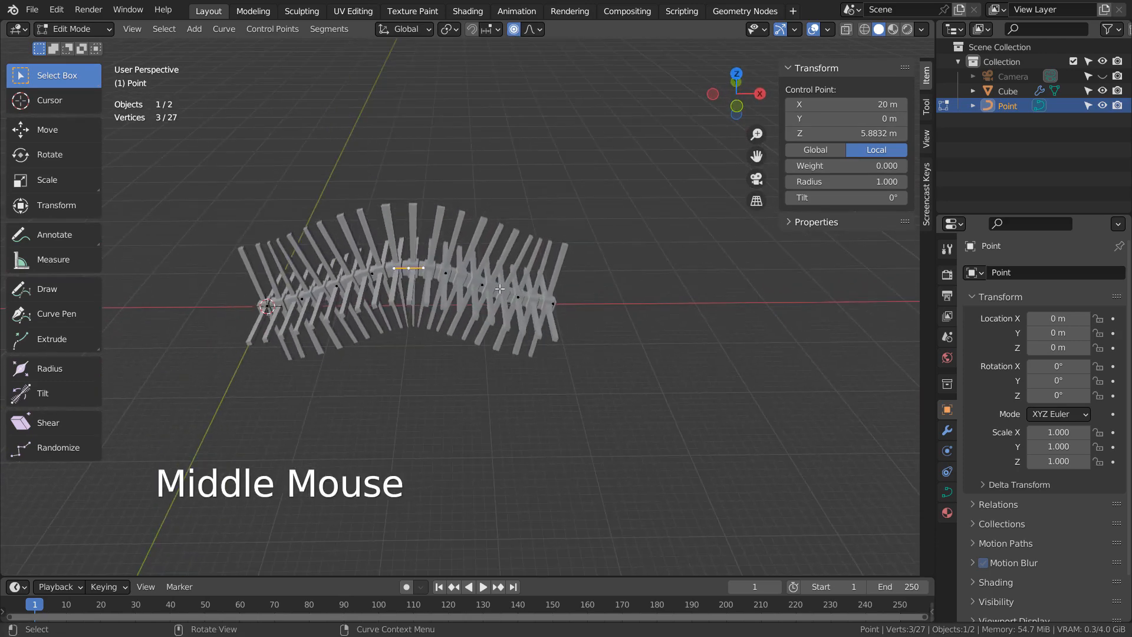
pyautogui.click(494, 291)
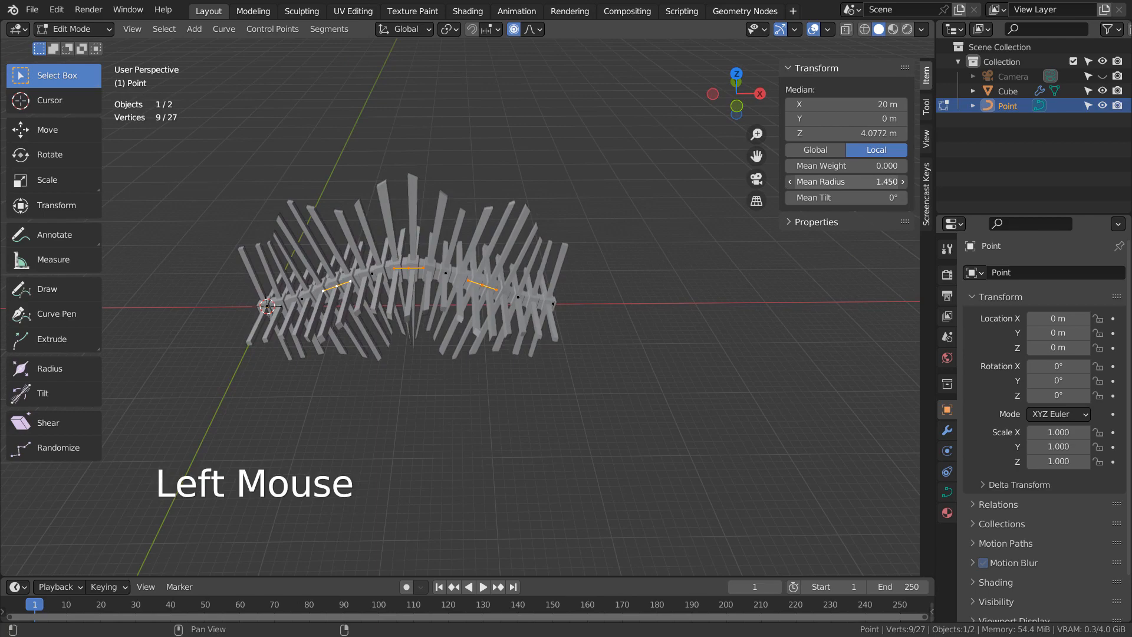
# Check the arrayed crystal mesh from several angles in Object Mode, then re-enter curve editing.
pyautogui.press('Tab')
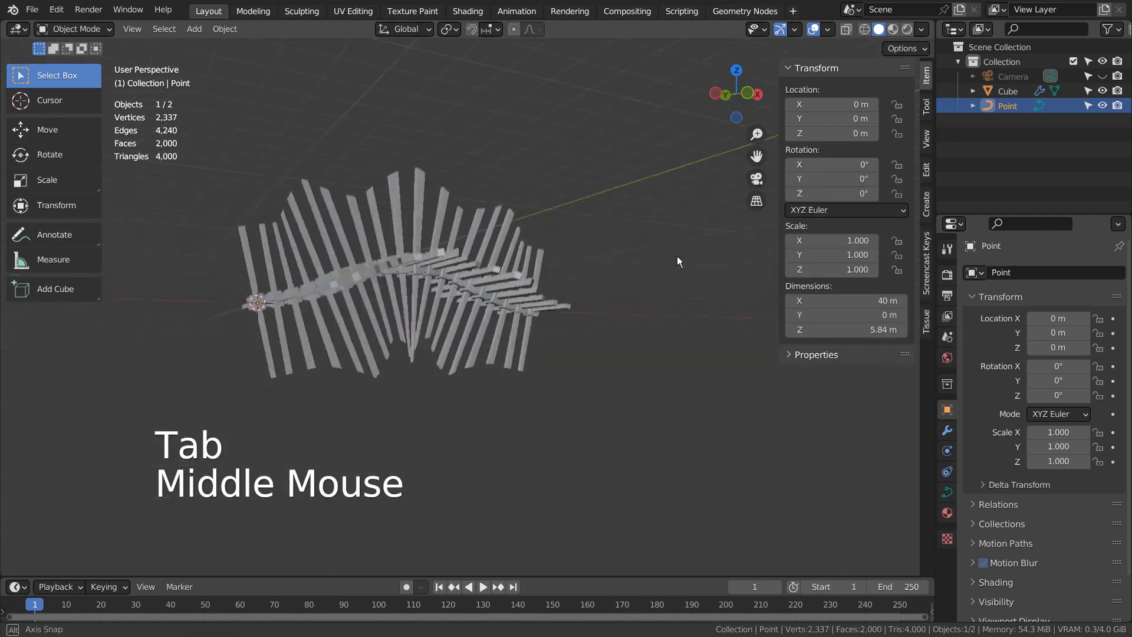
pyautogui.moveTo(677, 261); pyautogui.dragTo(605, 258)
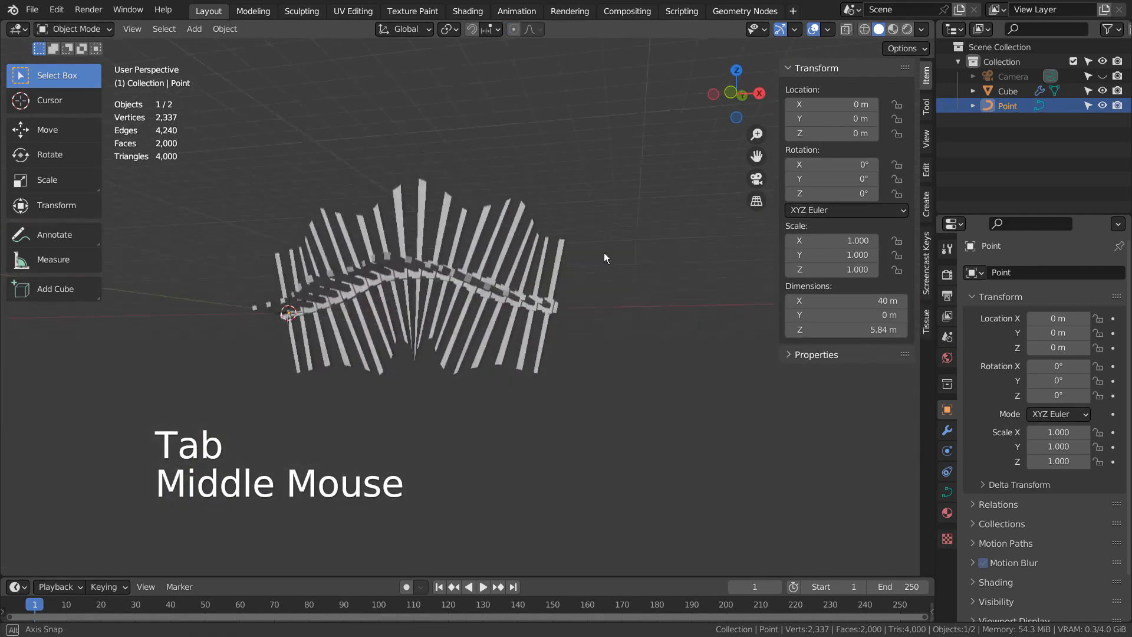
pyautogui.moveTo(604, 258); pyautogui.dragTo(513, 316)
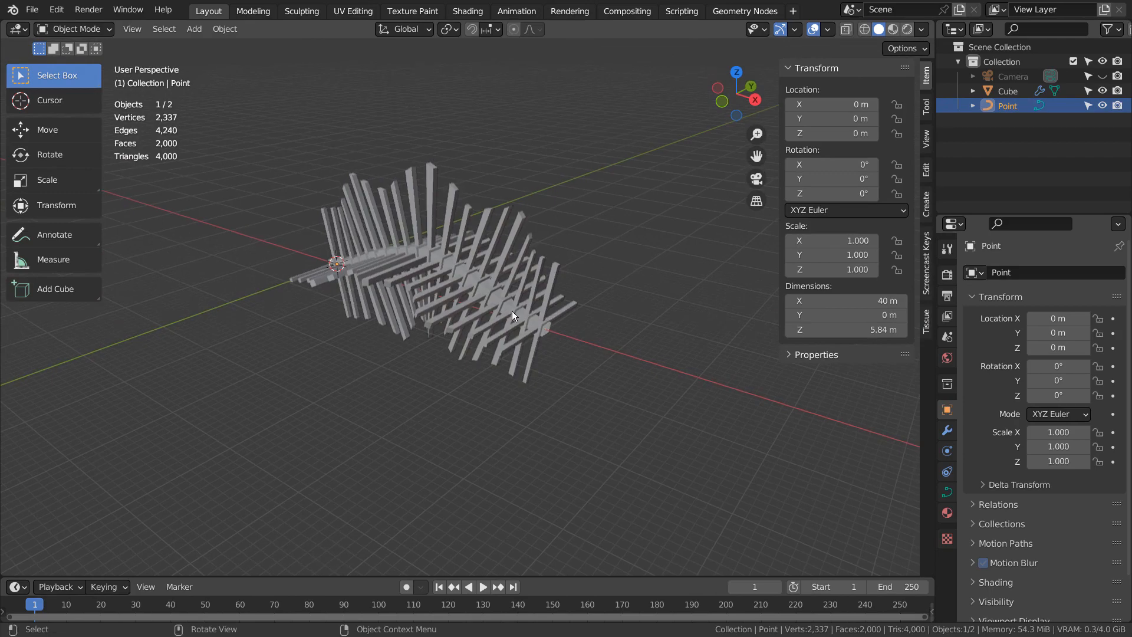
pyautogui.press('Tab')
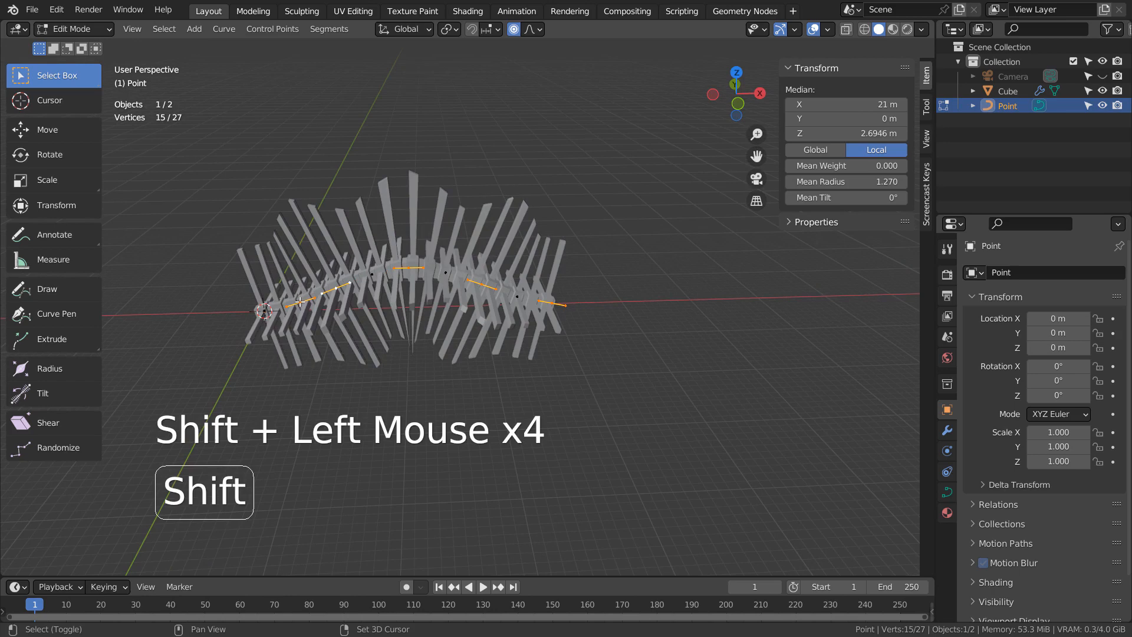
# Shift-select several control points and drag Mean Tilt to twist the crosses along the curve.
pyautogui.click(295, 302)
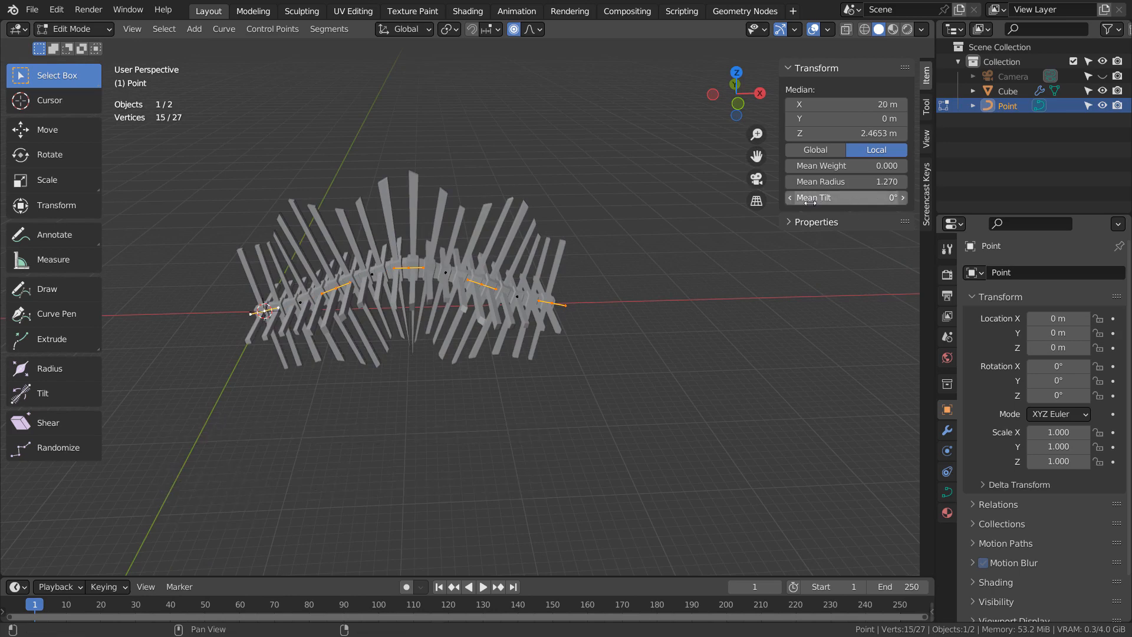
pyautogui.moveTo(830, 197); pyautogui.dragTo(888, 197)
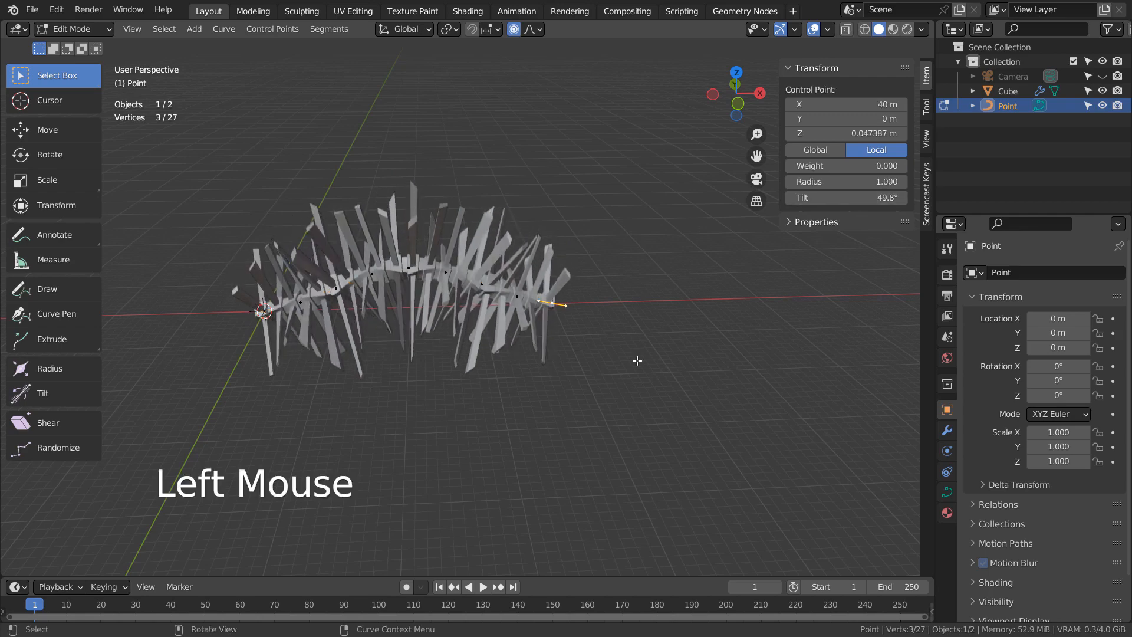
pyautogui.press('Tab')
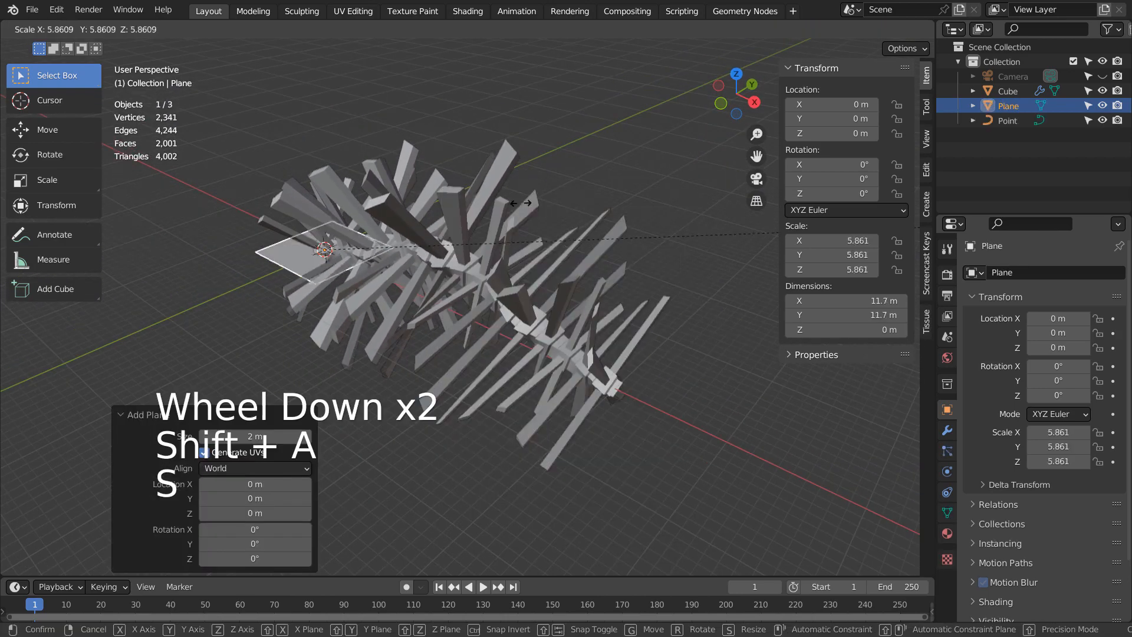
# Scale the ground plane up so it spans about 155 m beyond the array.
pyautogui.press('s')
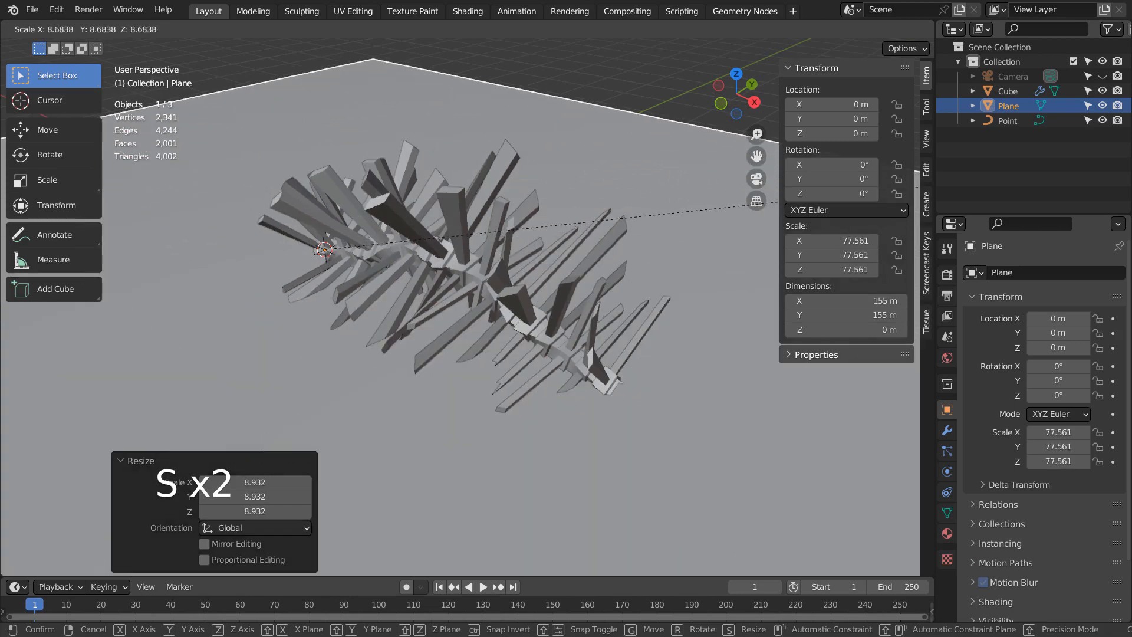
pyautogui.press('KP_1')
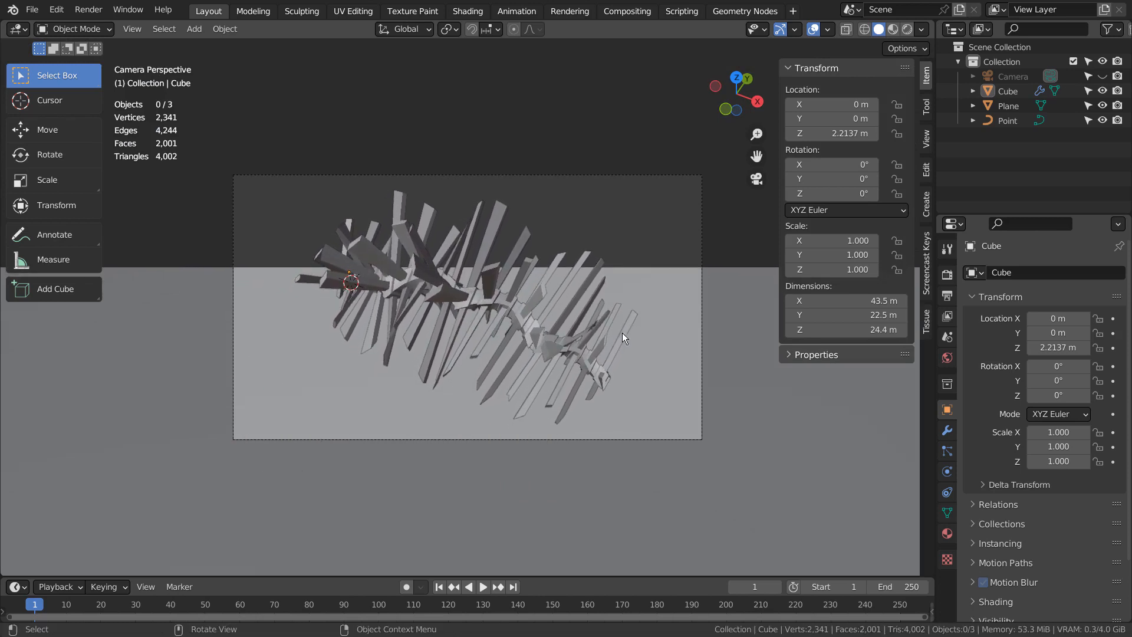
# Give the crystal mesh a light blue Base Color and view it in Rendered shading.
pyautogui.click(1012, 75)
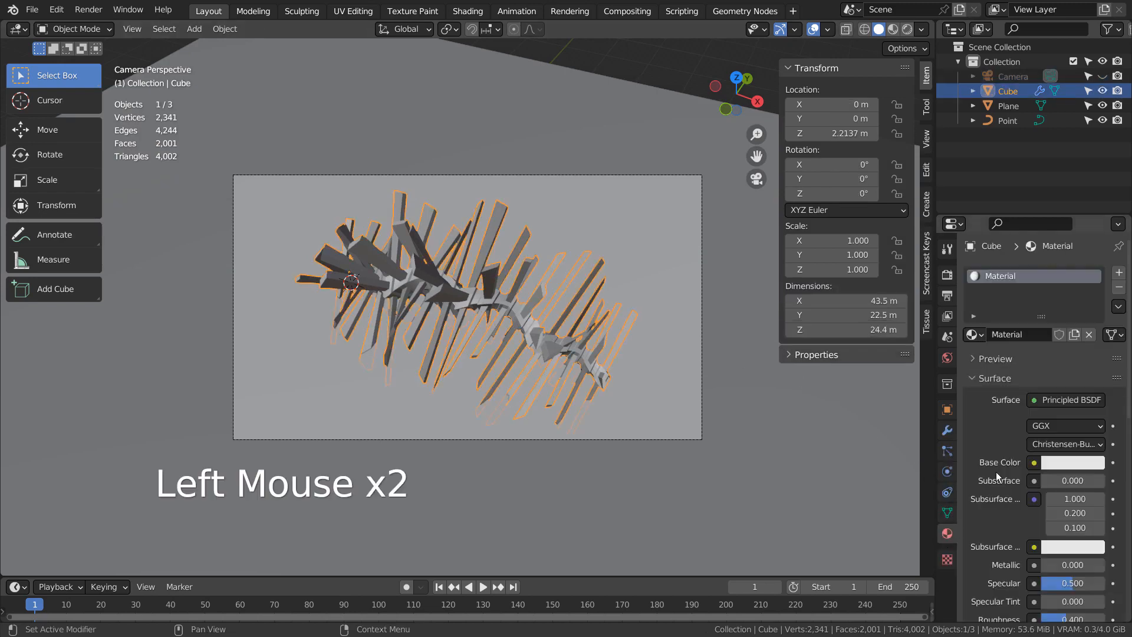
pyautogui.click(1075, 462)
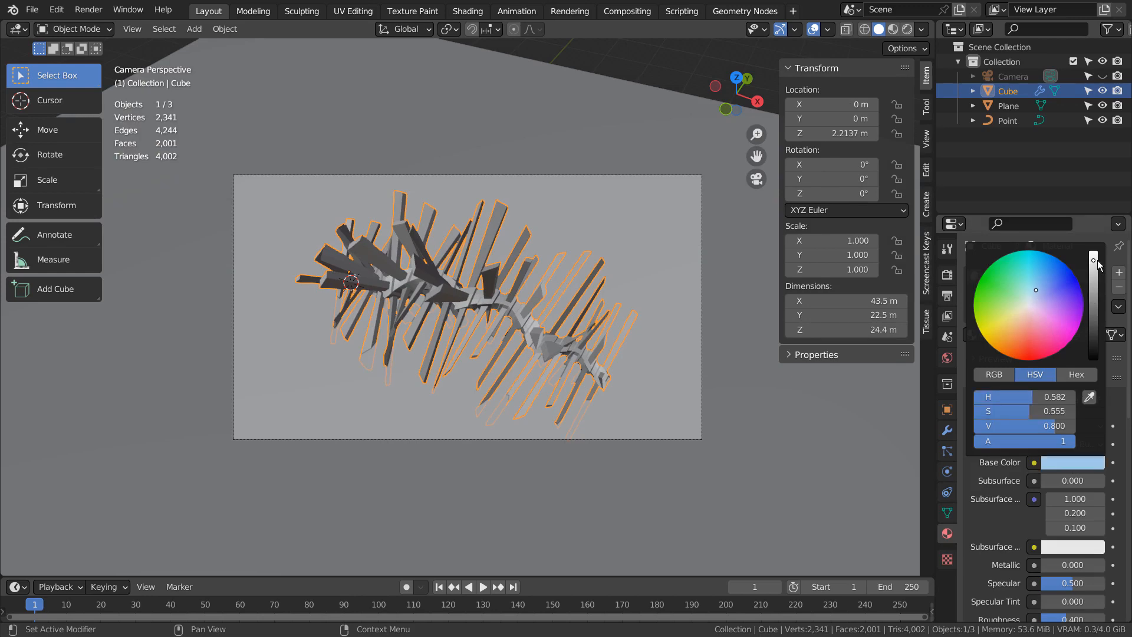
pyautogui.scroll(-3)
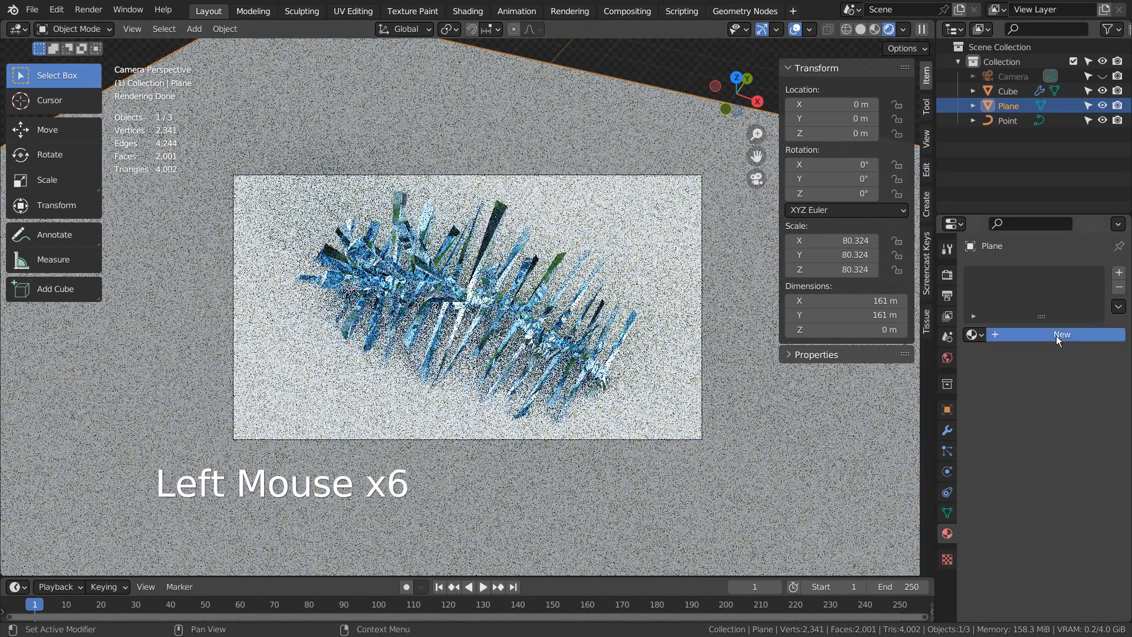
# Add a material to the plane and switch the world to a Nishita Sky Texture at 0.2 strength.
pyautogui.click(1062, 334)
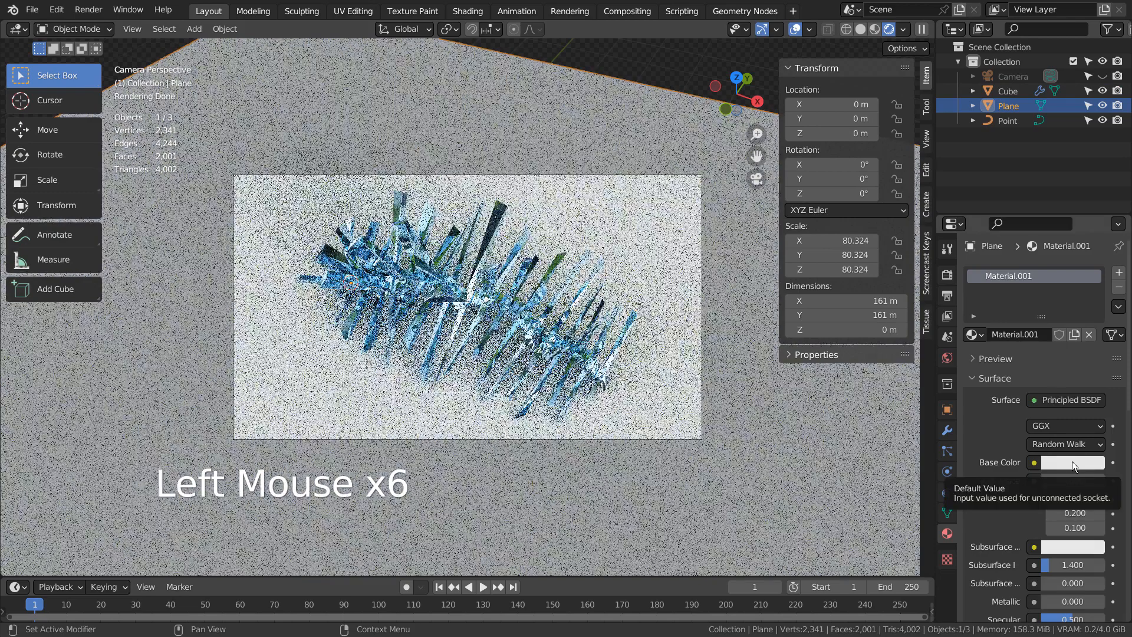
pyautogui.scroll(-3)
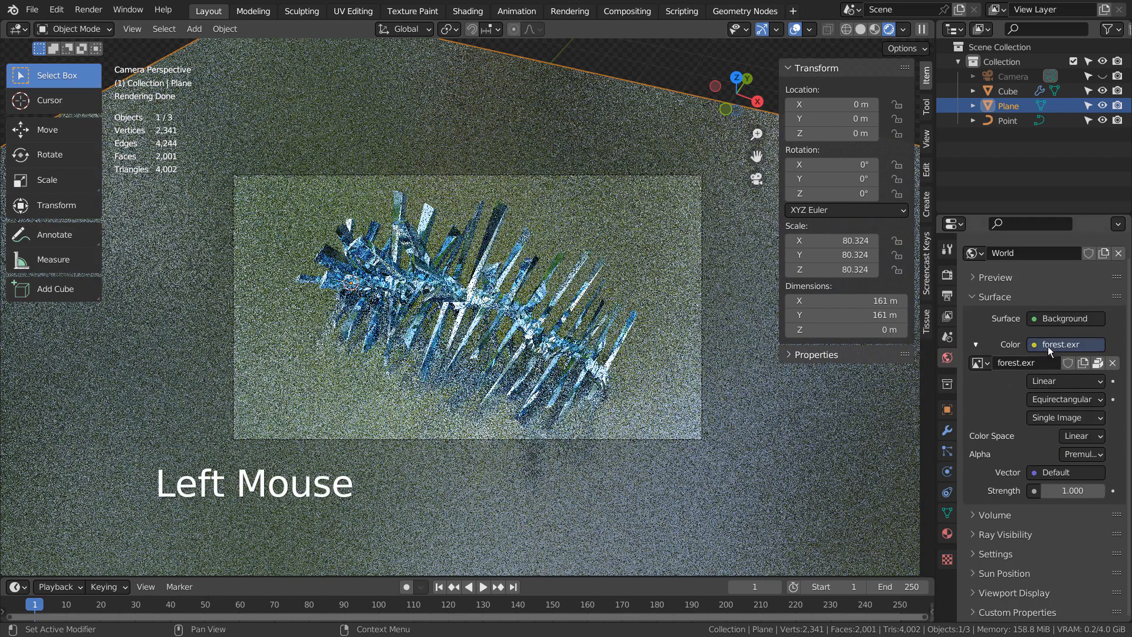
pyautogui.click(1064, 344)
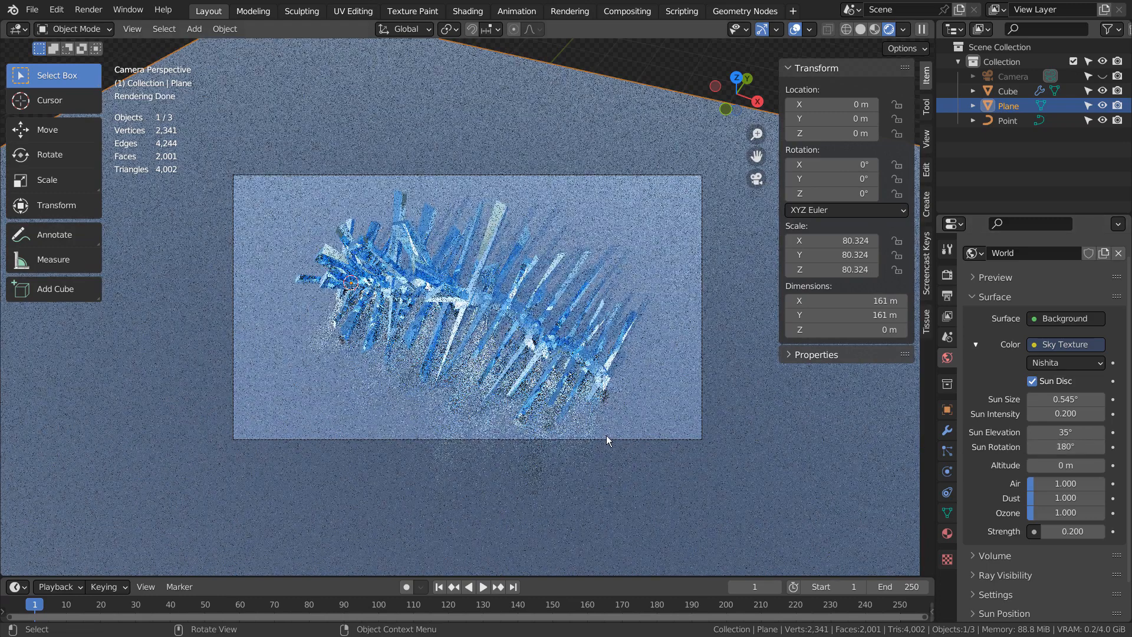
pyautogui.moveTo(679, 339)
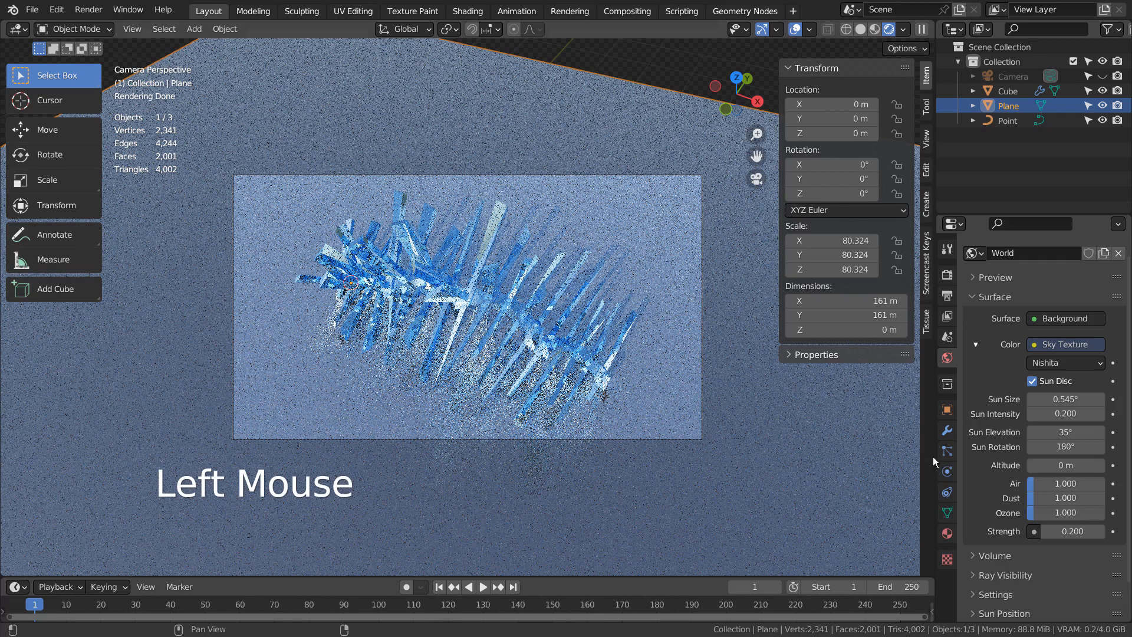
# Set the Plane's Material.001 Base Color to a pale warm peach hue.
pyautogui.click(947, 532)
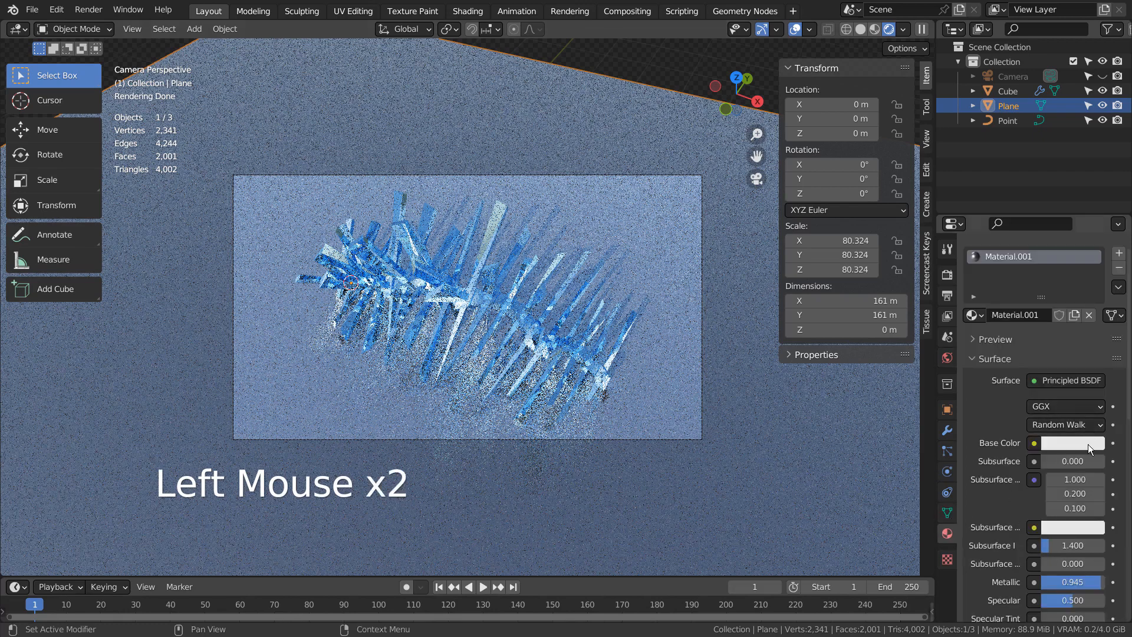
pyautogui.click(1072, 442)
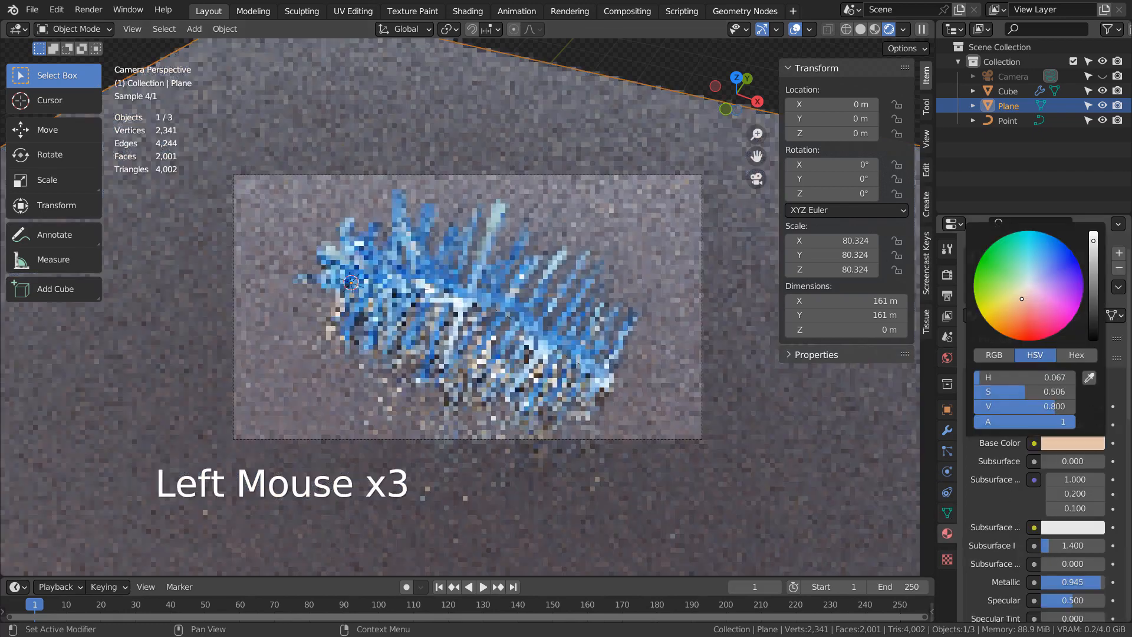
pyautogui.click(1021, 276)
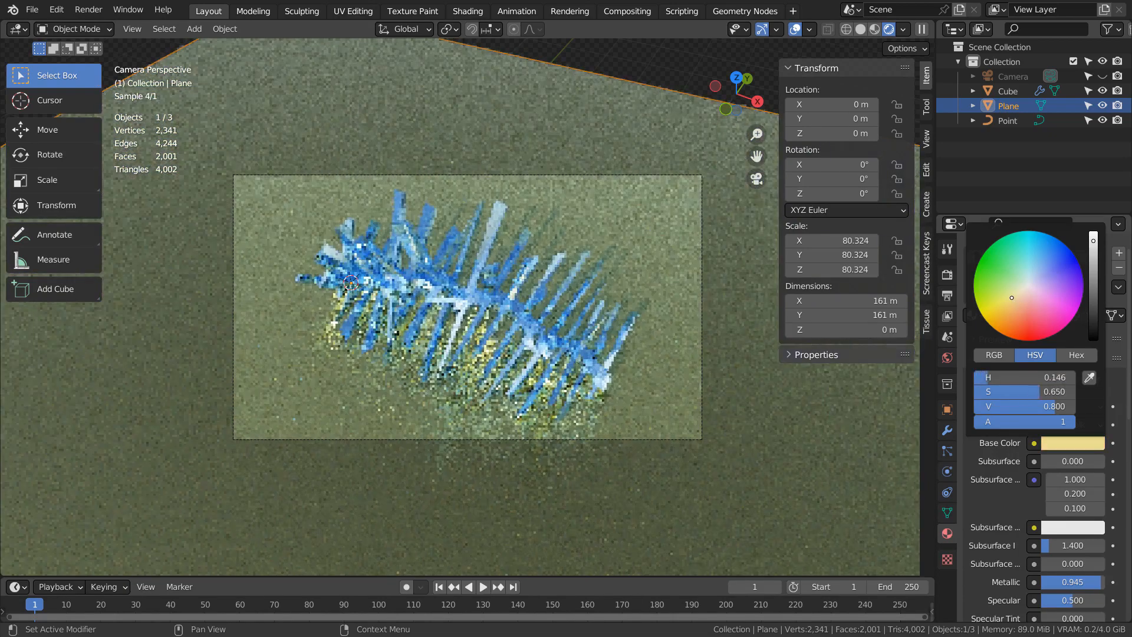
pyautogui.click(1016, 306)
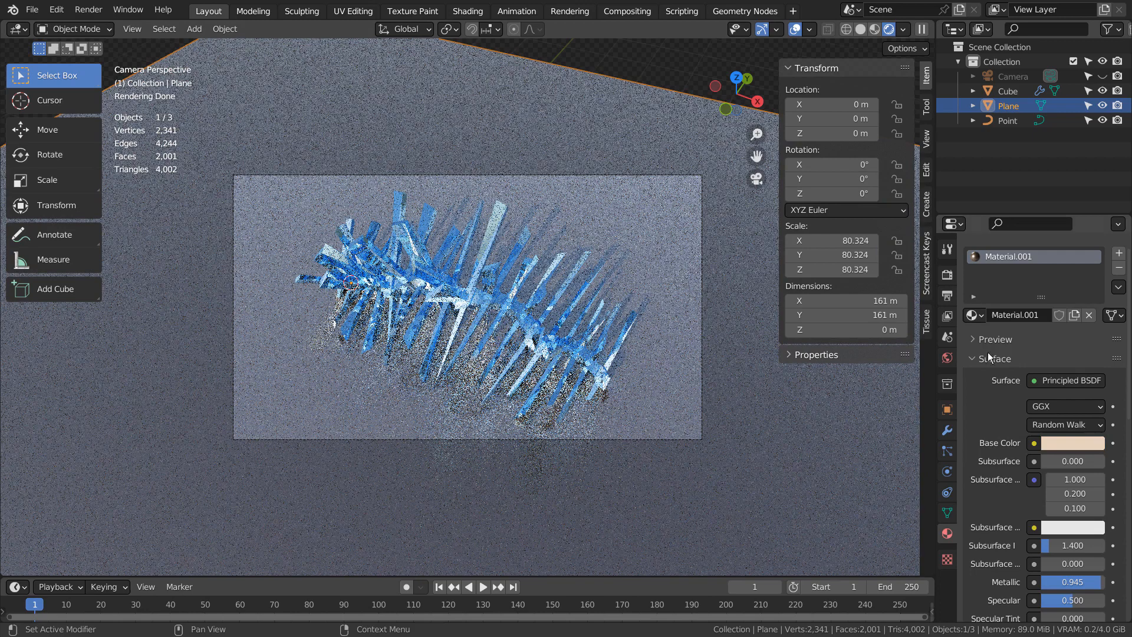
pyautogui.click(626, 10)
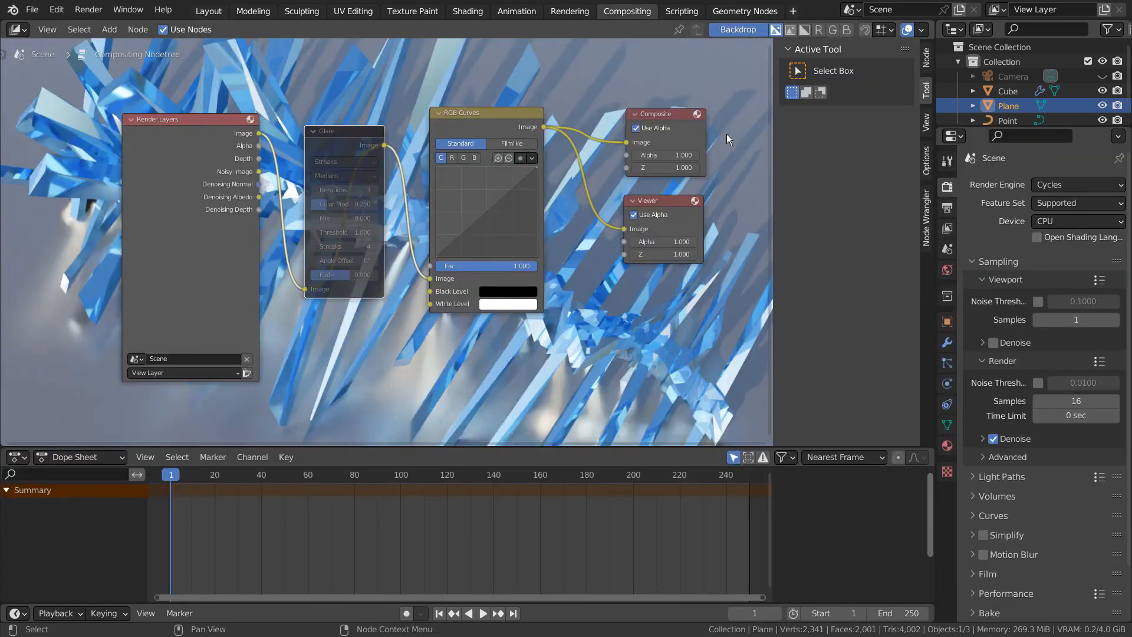
# Reposition the Glare node and change its type to Simple Star.
pyautogui.click(735, 29)
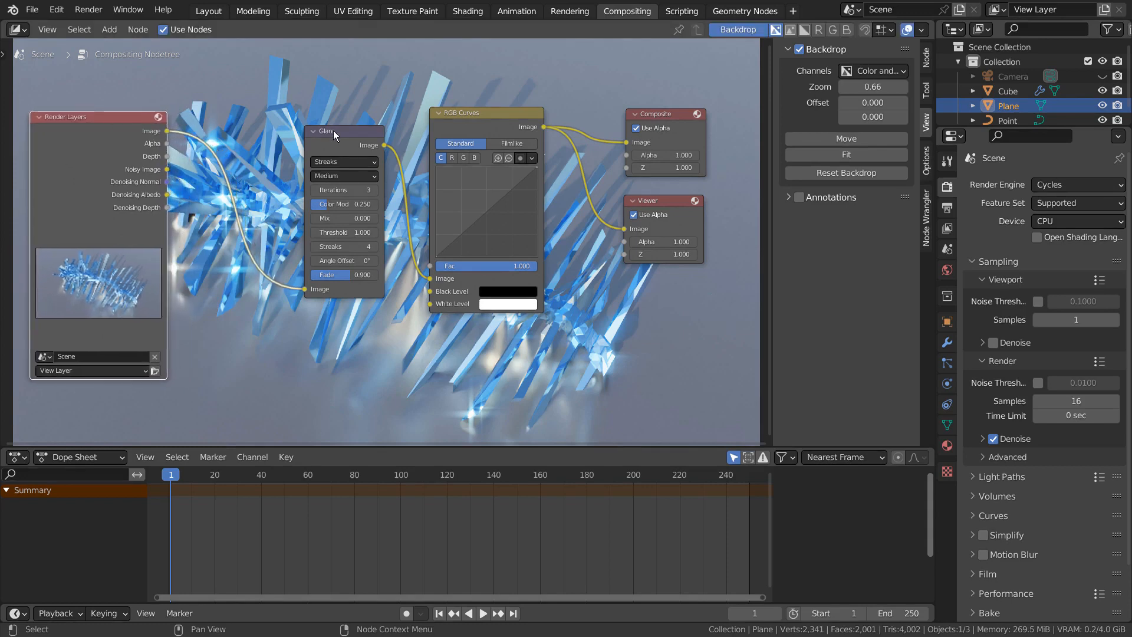
pyautogui.moveTo(329, 131); pyautogui.dragTo(265, 252)
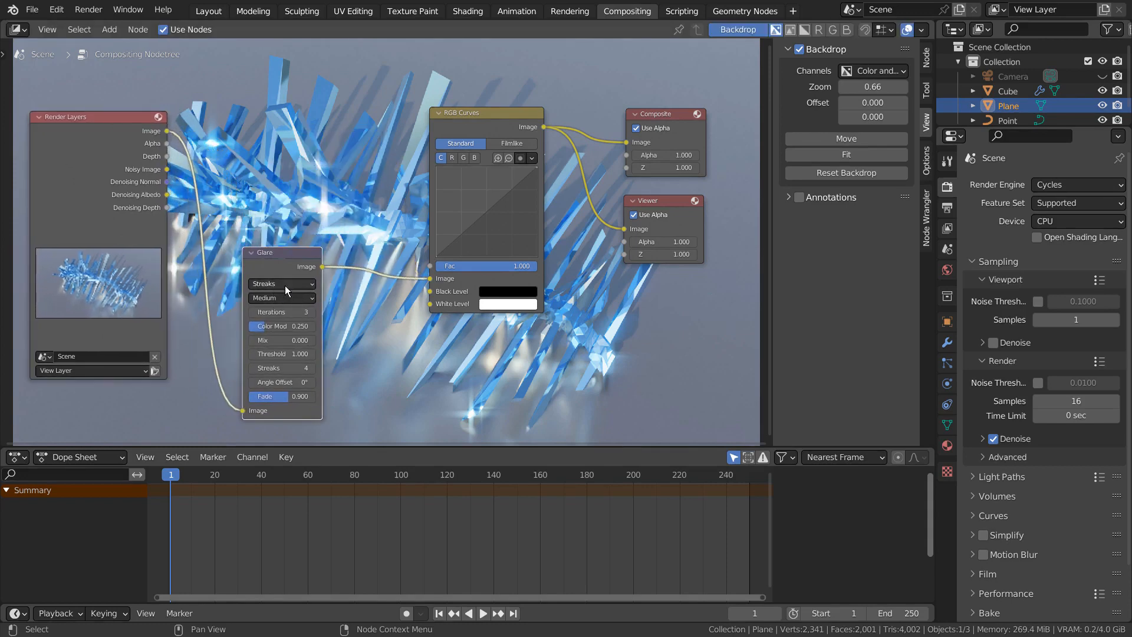
pyautogui.click(281, 283)
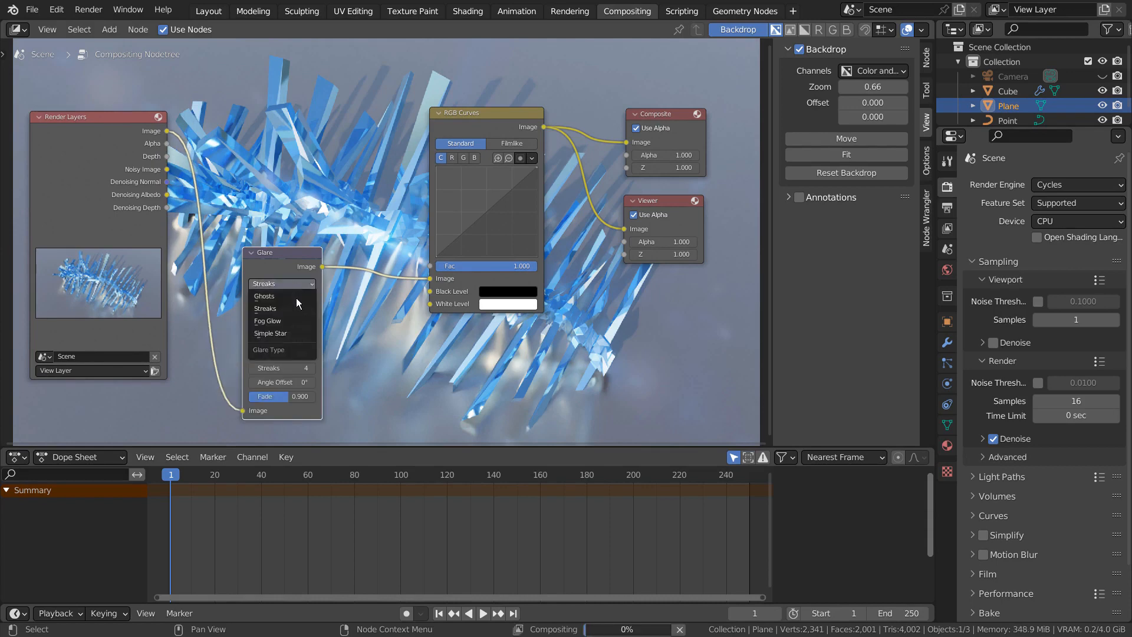
pyautogui.click(270, 332)
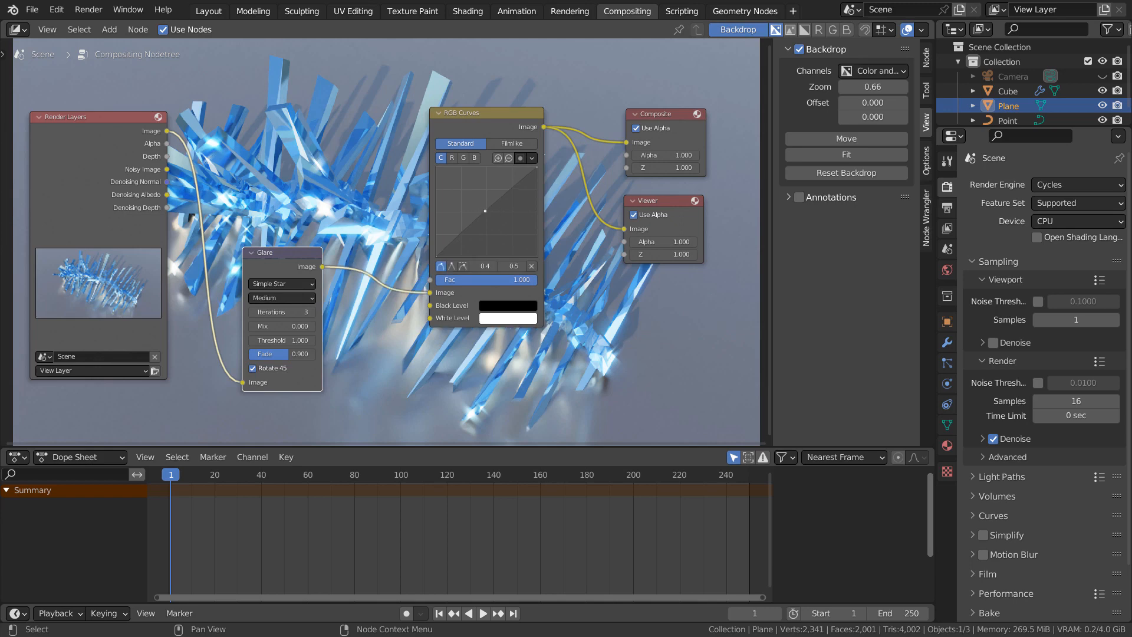
# Pull the RGB Curves midpoint down to darken midtones and tint White Level warm.
pyautogui.moveTo(485, 210); pyautogui.dragTo(485, 204)
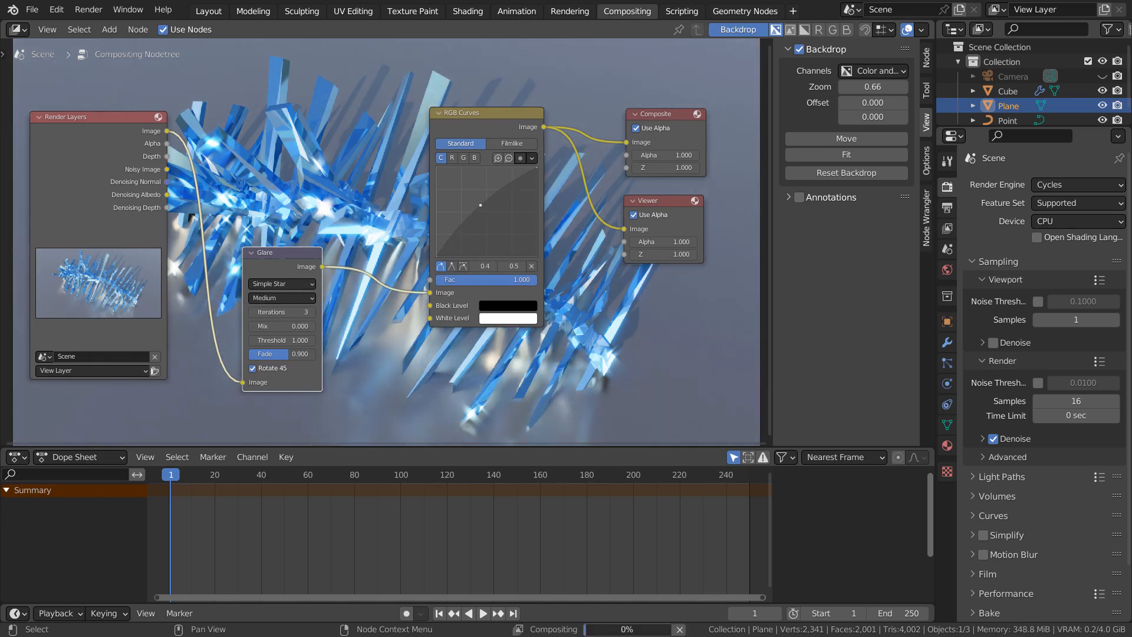
pyautogui.moveTo(479, 205); pyautogui.dragTo(488, 217)
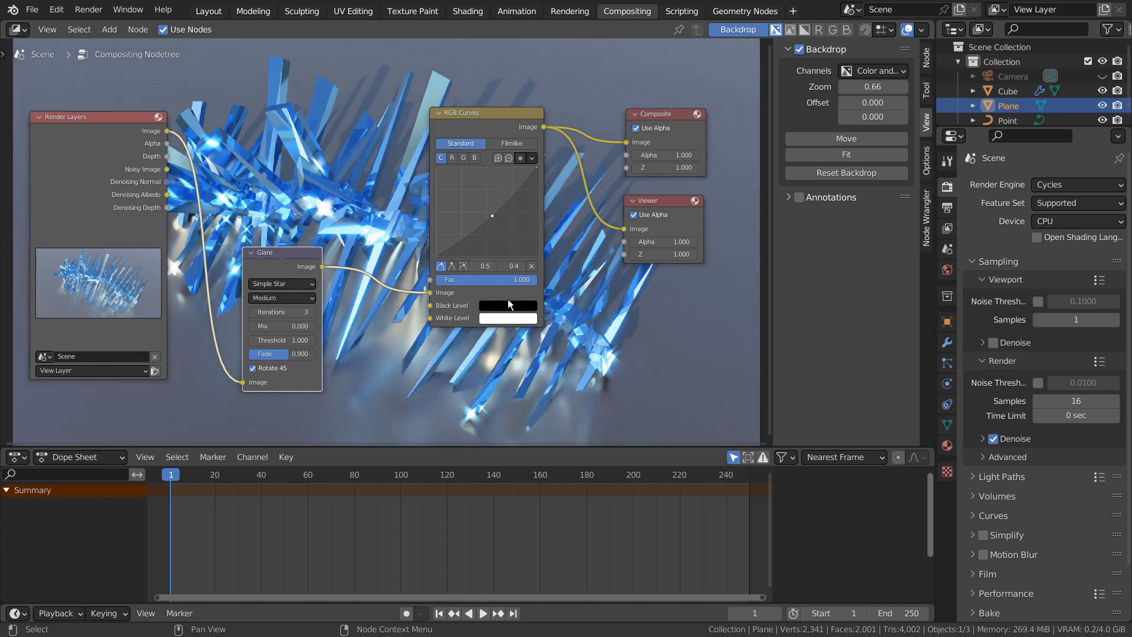
pyautogui.click(507, 304)
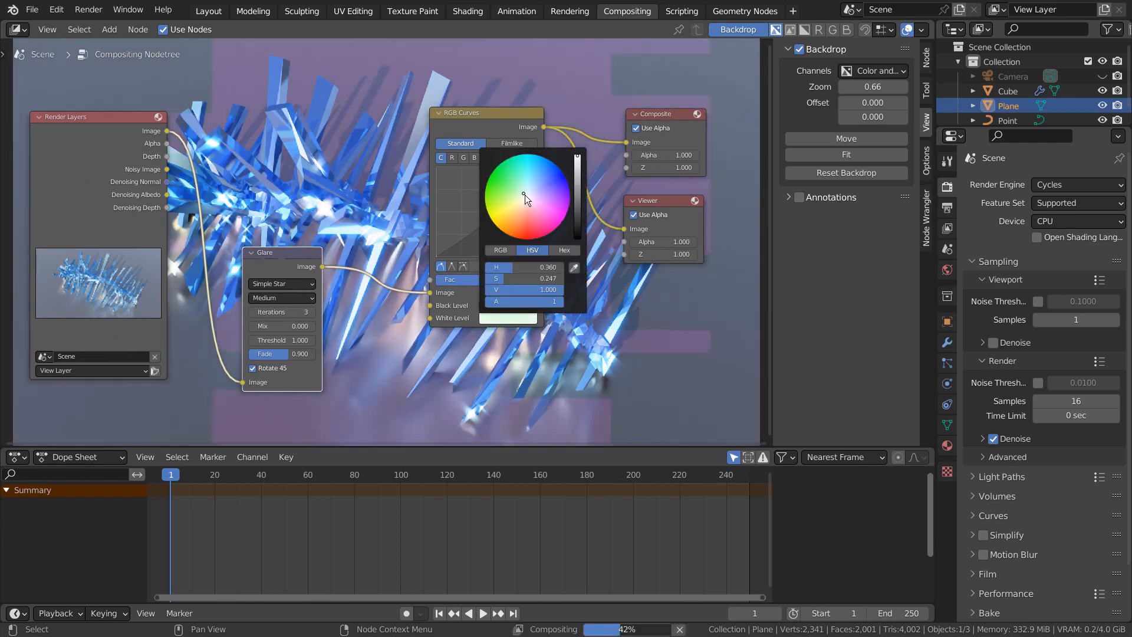
pyautogui.click(530, 200)
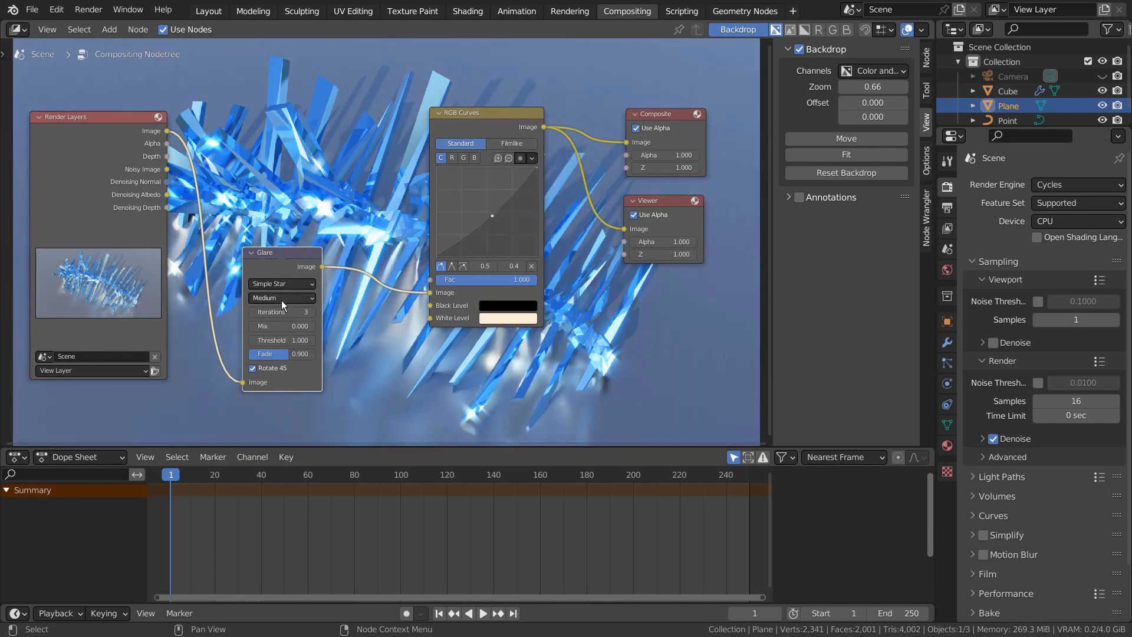
# Set the Glare quality to Low with 5 iterations.
pyautogui.click(281, 297)
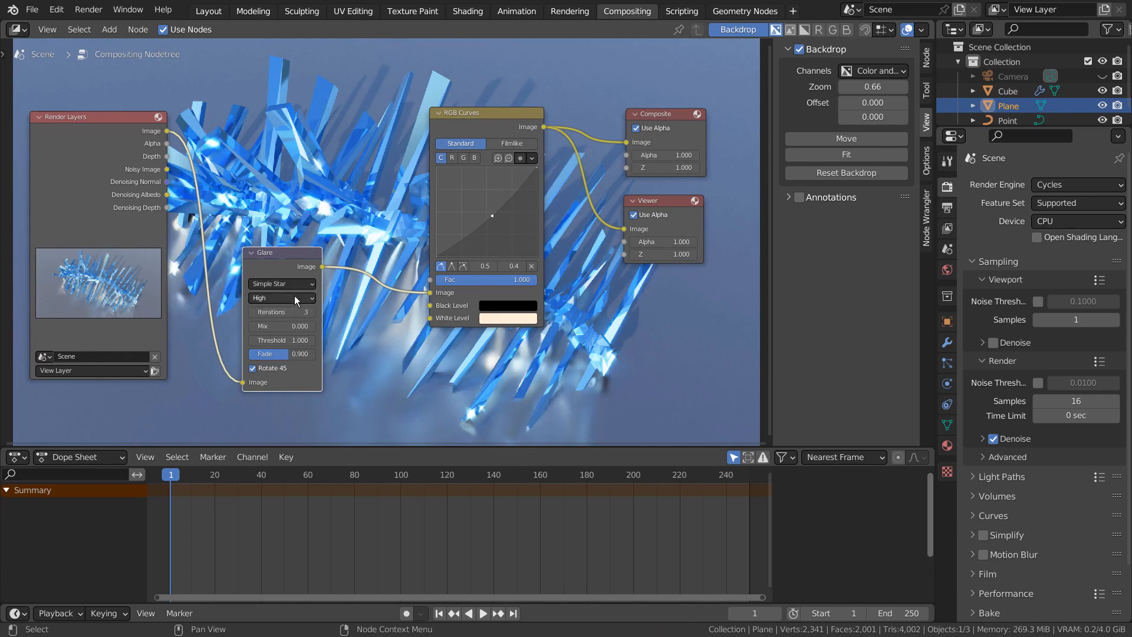
pyautogui.click(281, 299)
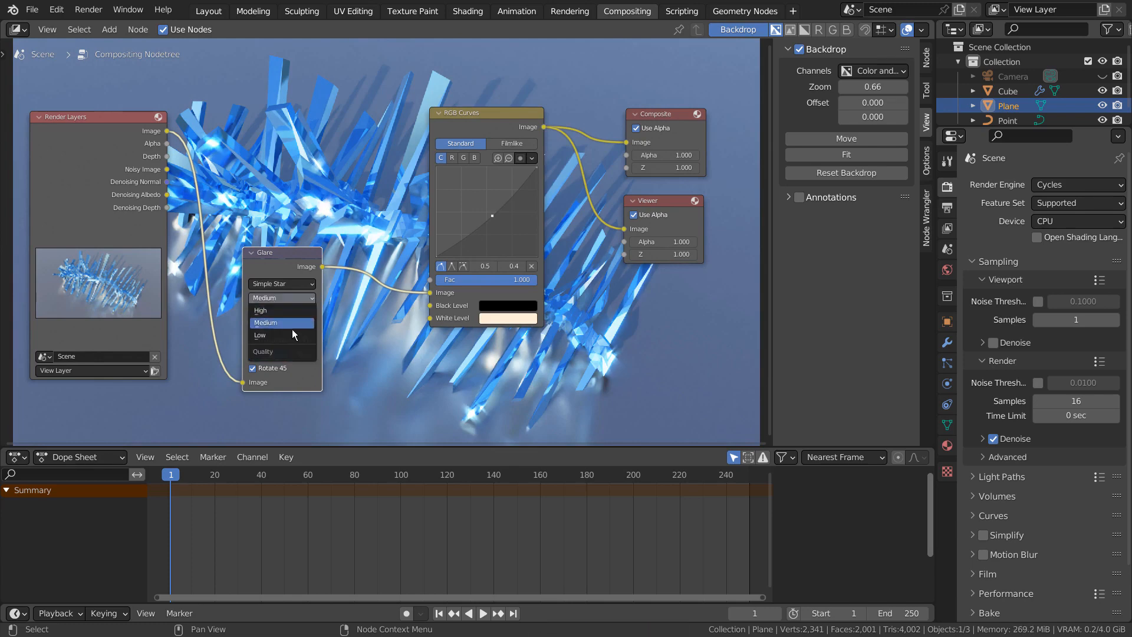
pyautogui.click(259, 334)
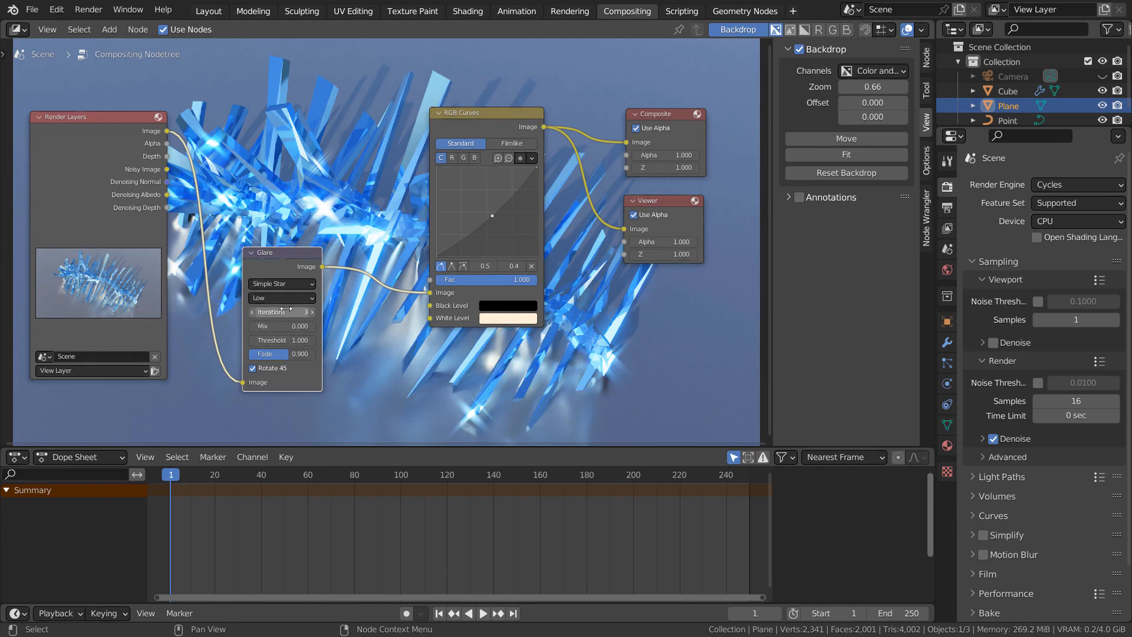
pyautogui.click(253, 311)
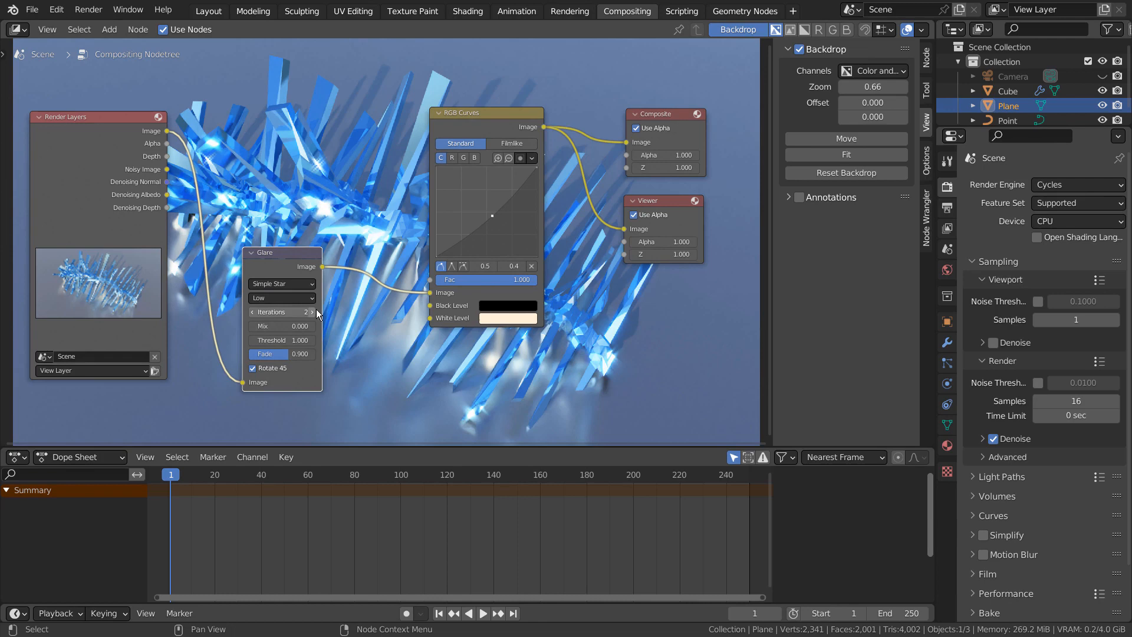
pyautogui.click(282, 311)
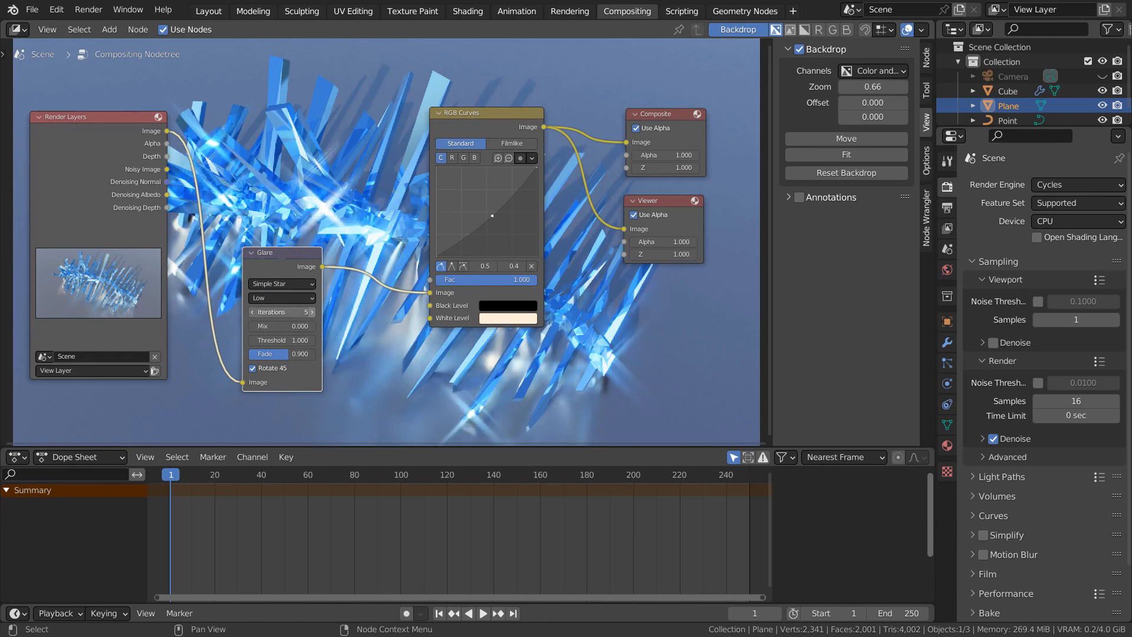